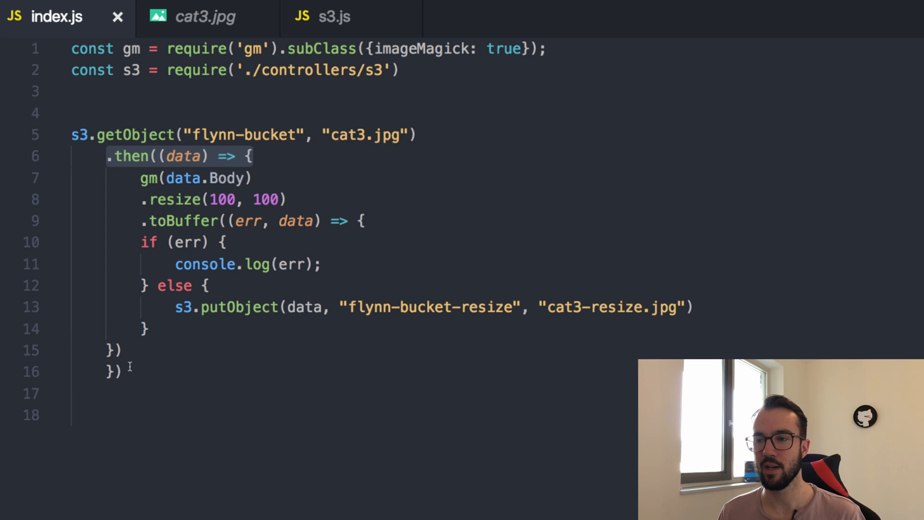
Step: Append .catch((err) => { console.log(err) }) to the cat3.jpg getObject promise chain
type(".catch(")
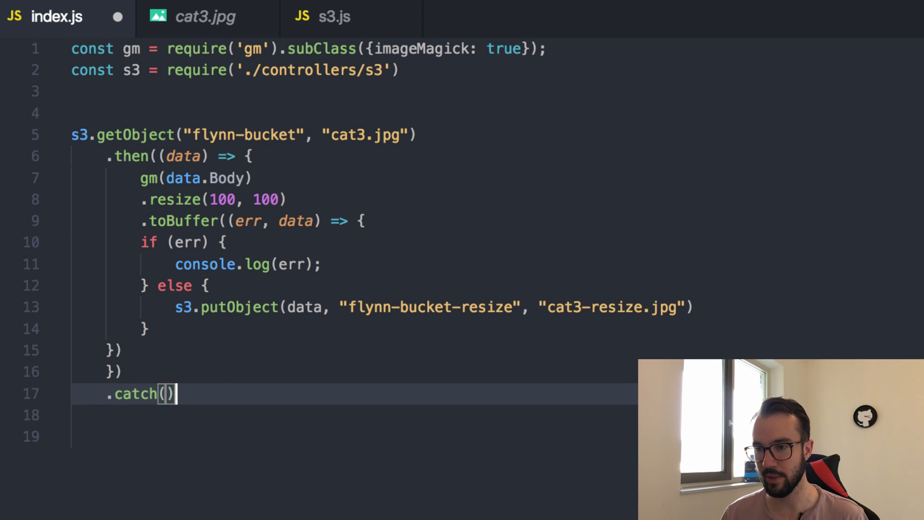
type("err")
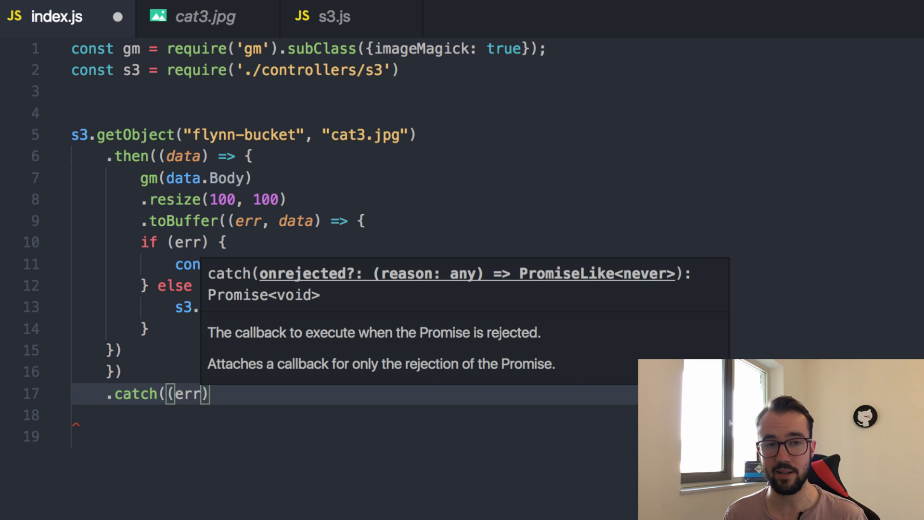
type("p")
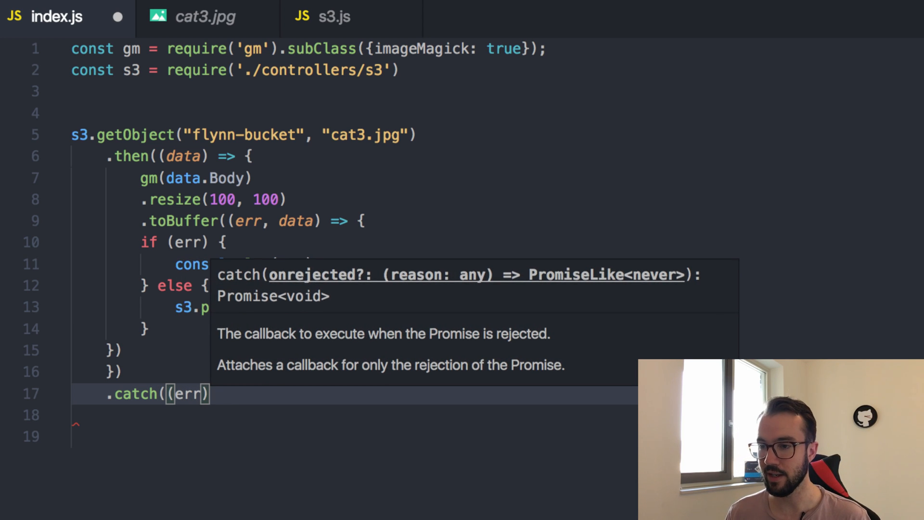
type("=> )")
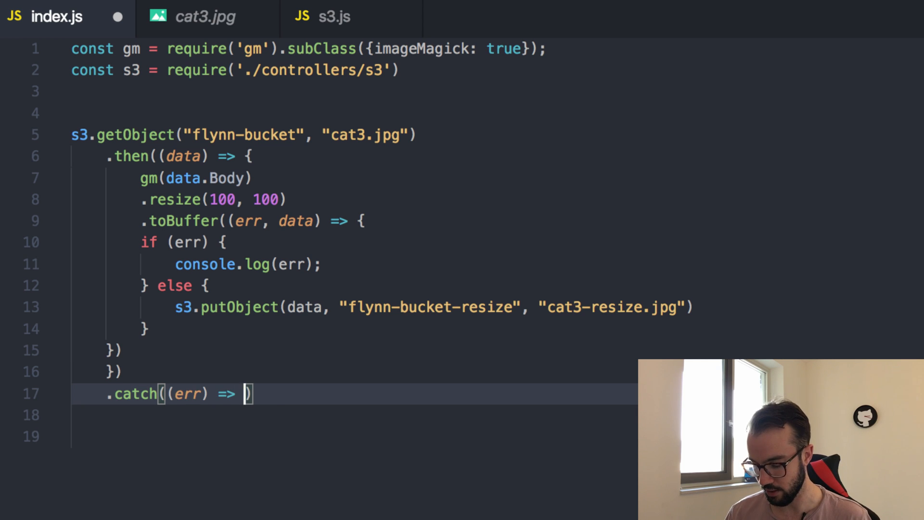
type("{")
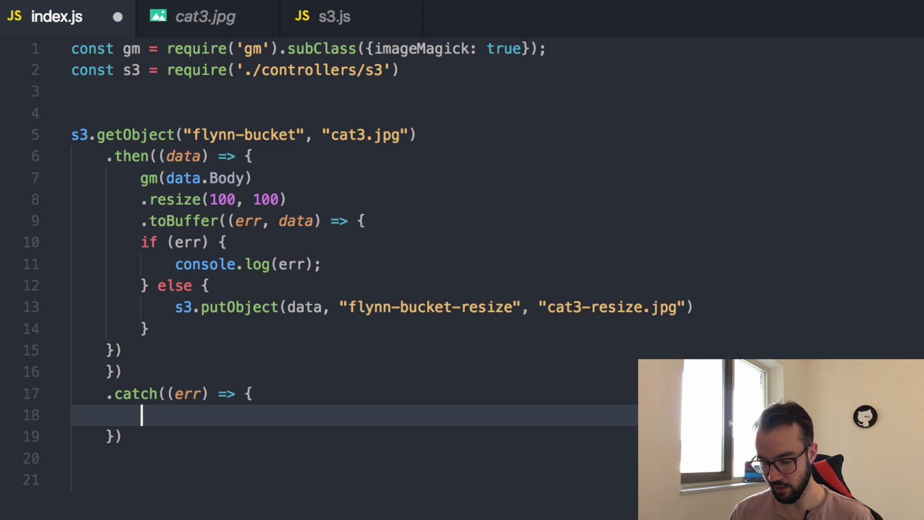
type("console.log")
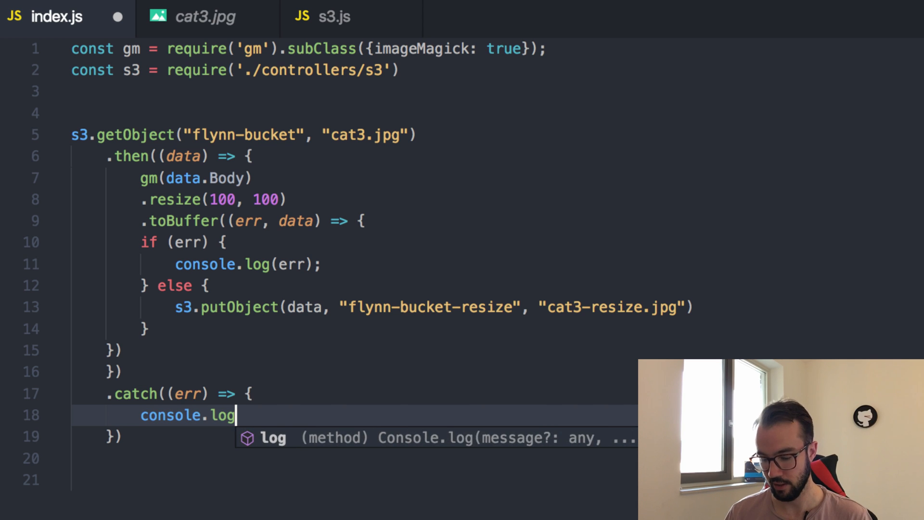
type("(err")
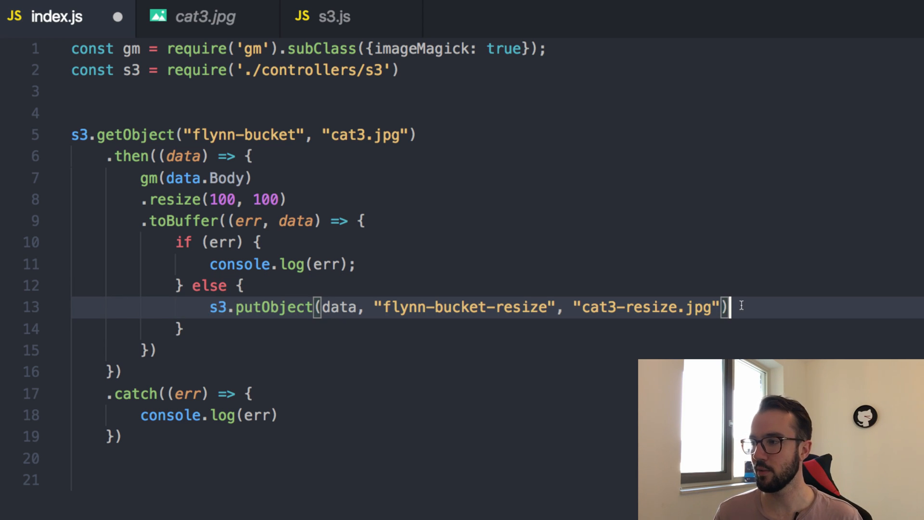
Step: Chain .then(() => { console.log('Complete') }) onto the s3.putObject upload
type(".then")
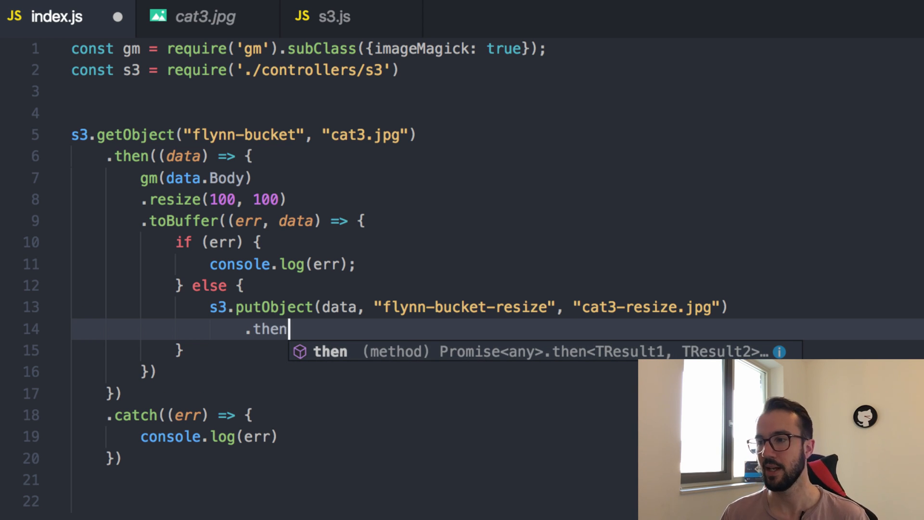
type("()")
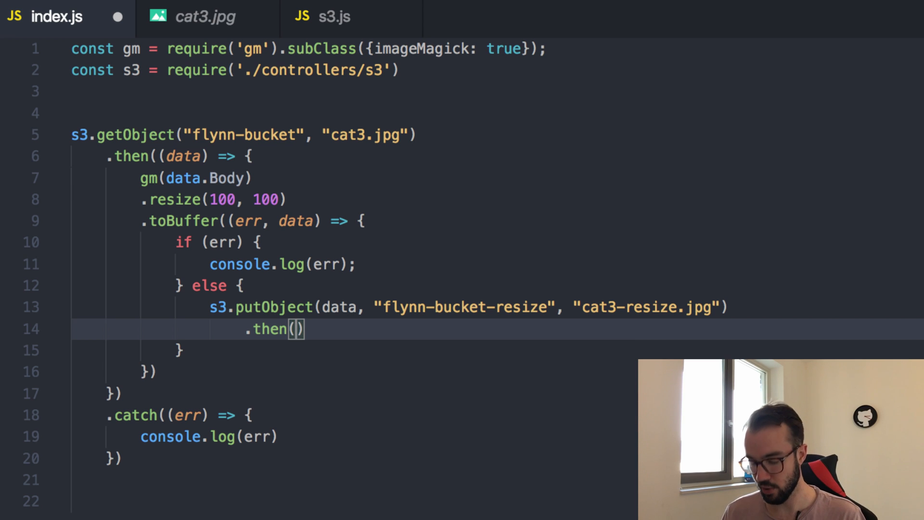
type("()")
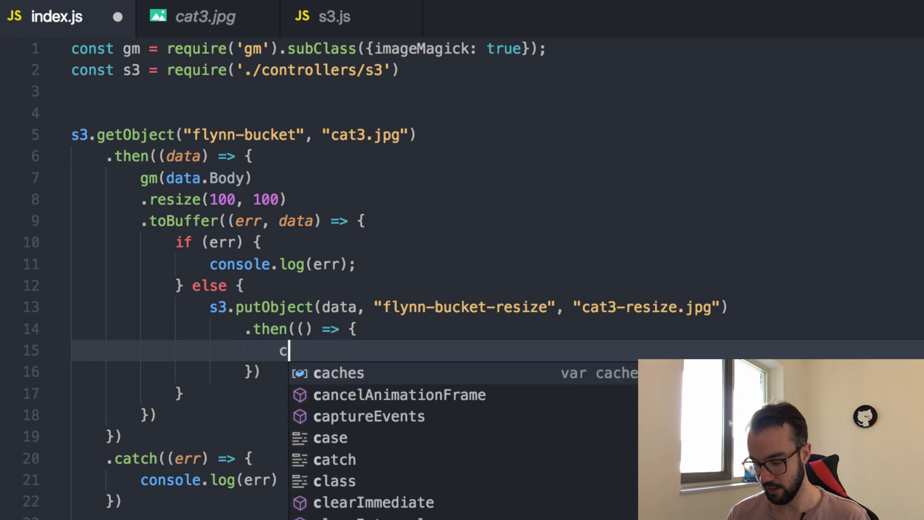
type("console.log(\"\")")
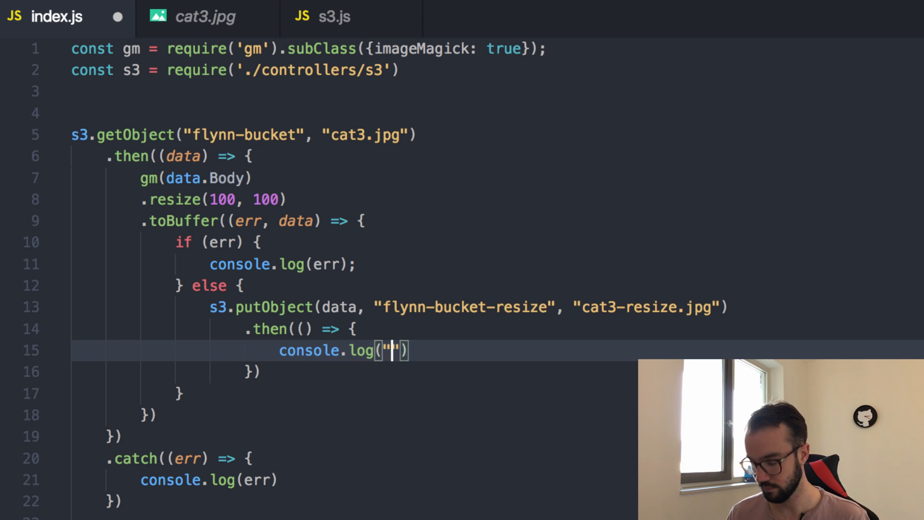
type("Complete")
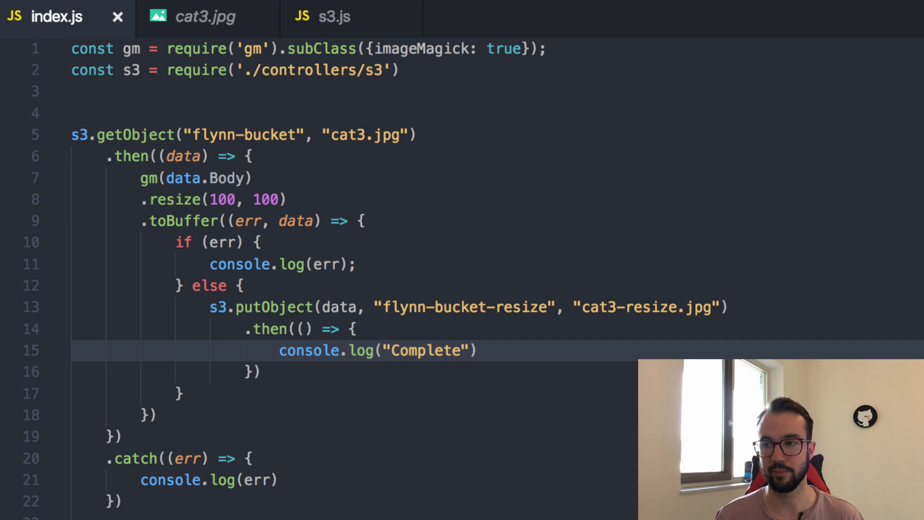
Step: Add .catch((err) => { console.log(err) }) after the putObject then block
type(".cat")
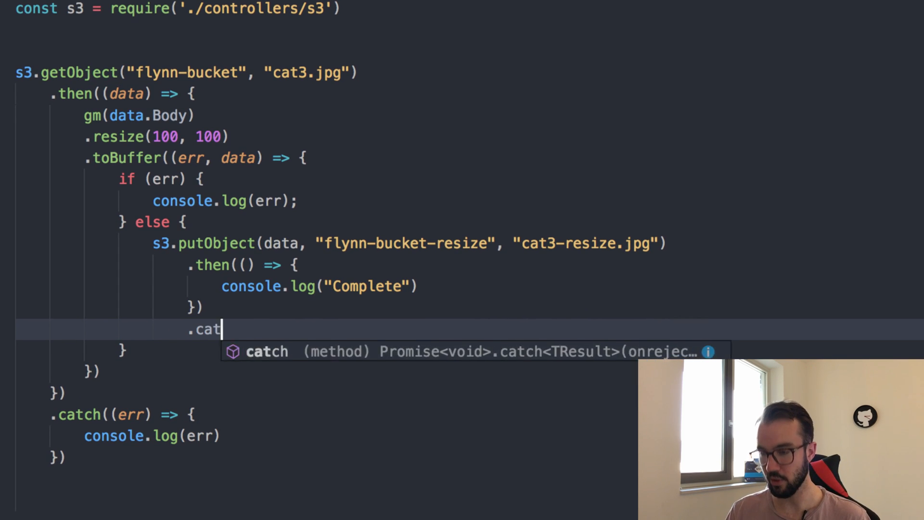
type("ch()")
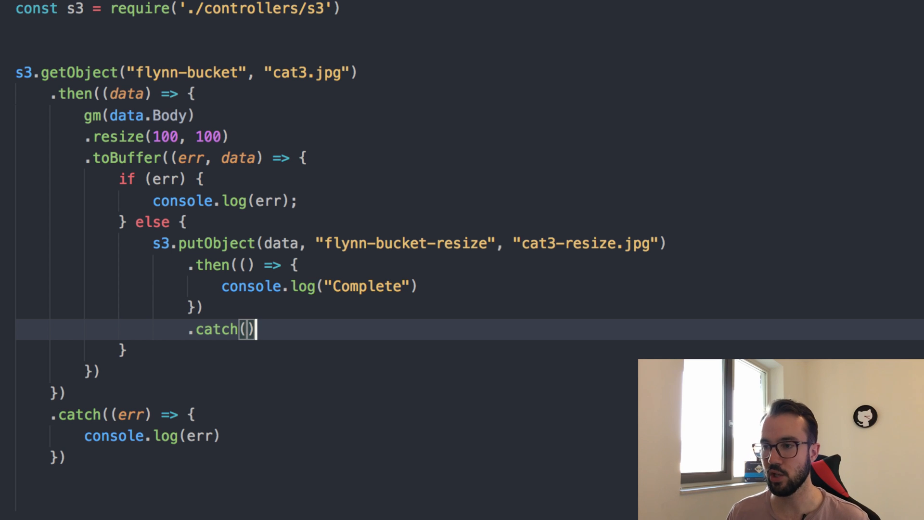
type("(")
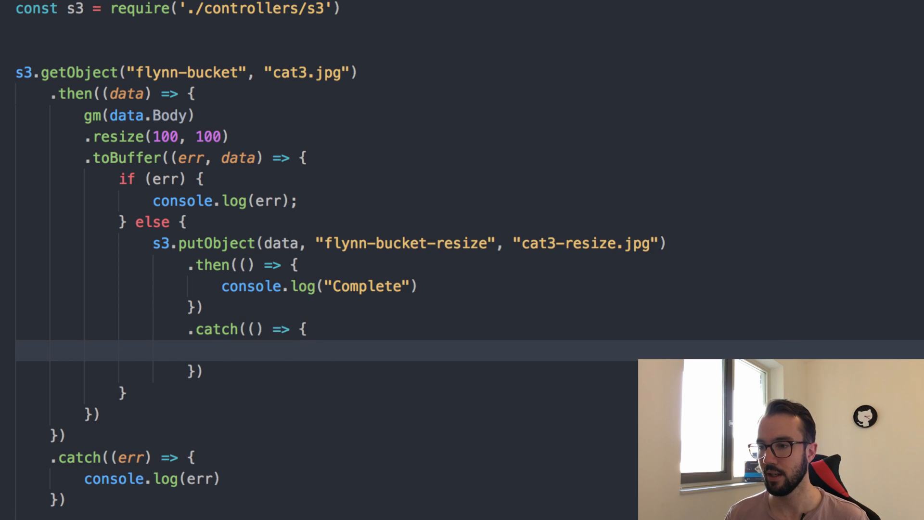
type("err")
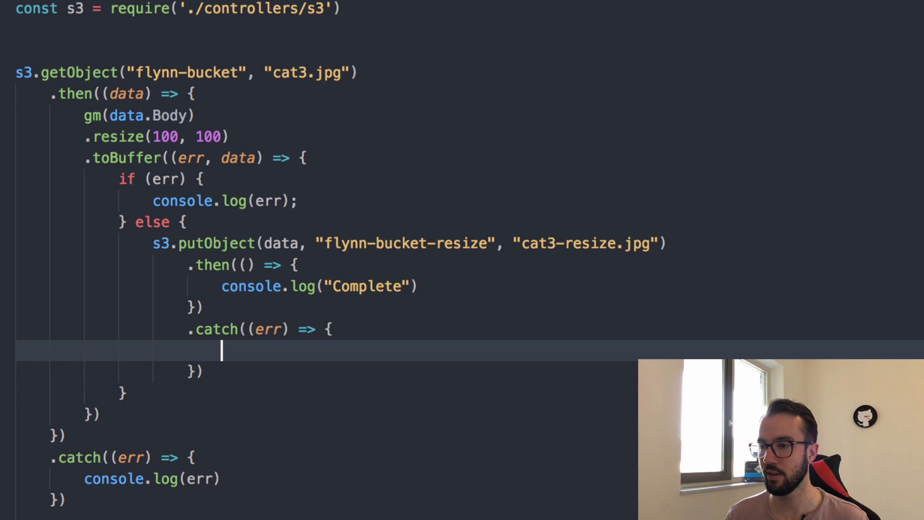
type("console.log()")
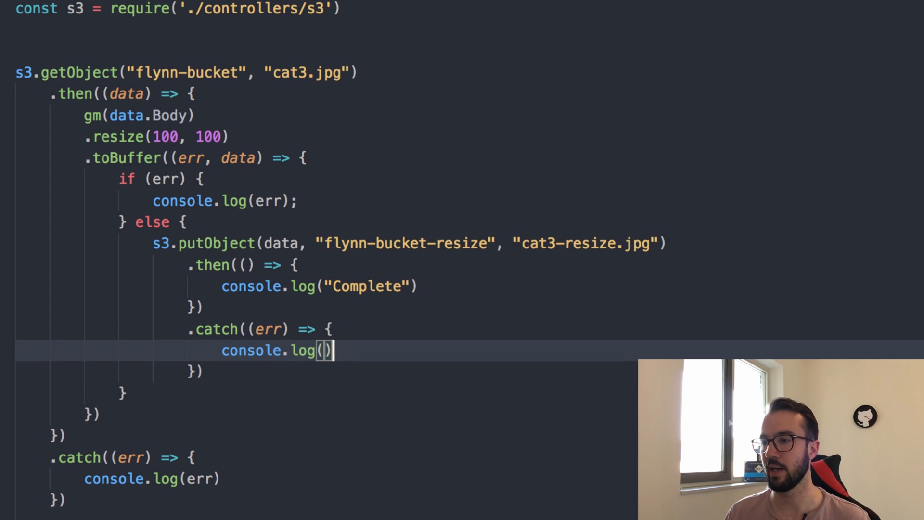
type("err")
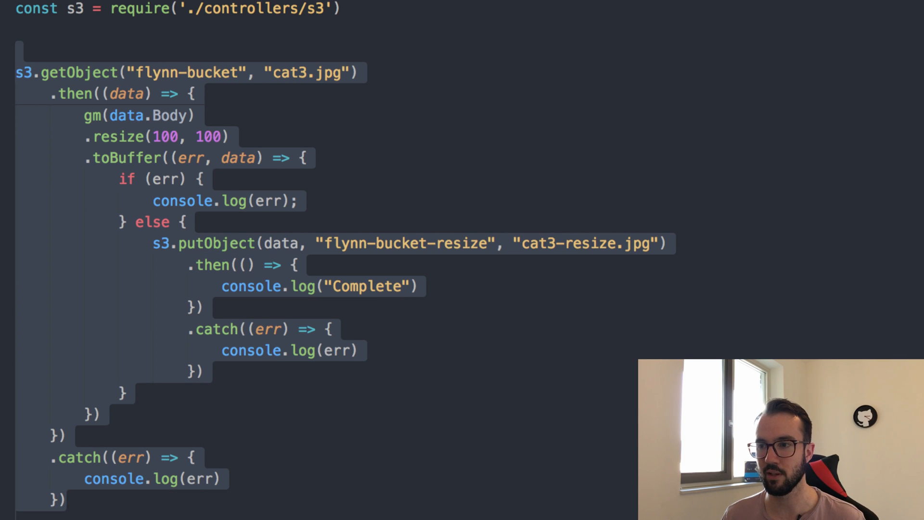
left_click(137, 115)
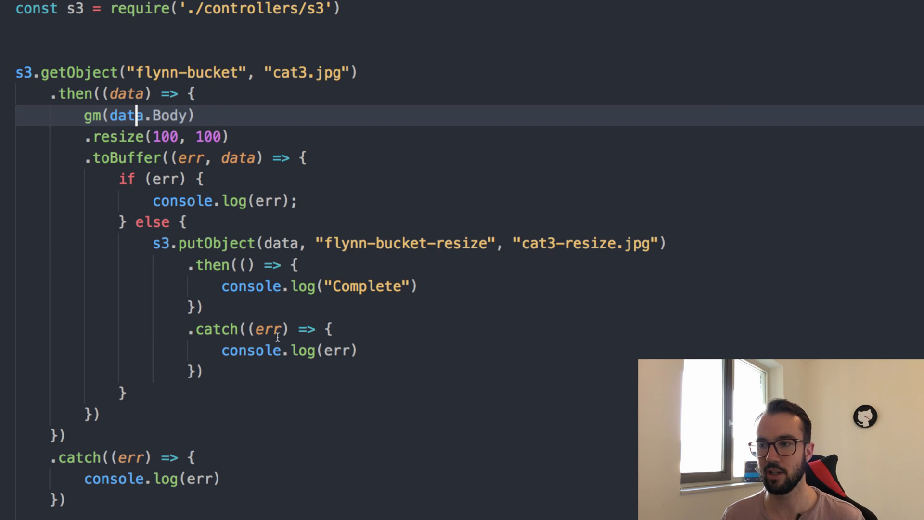
mouse_move(265, 329)
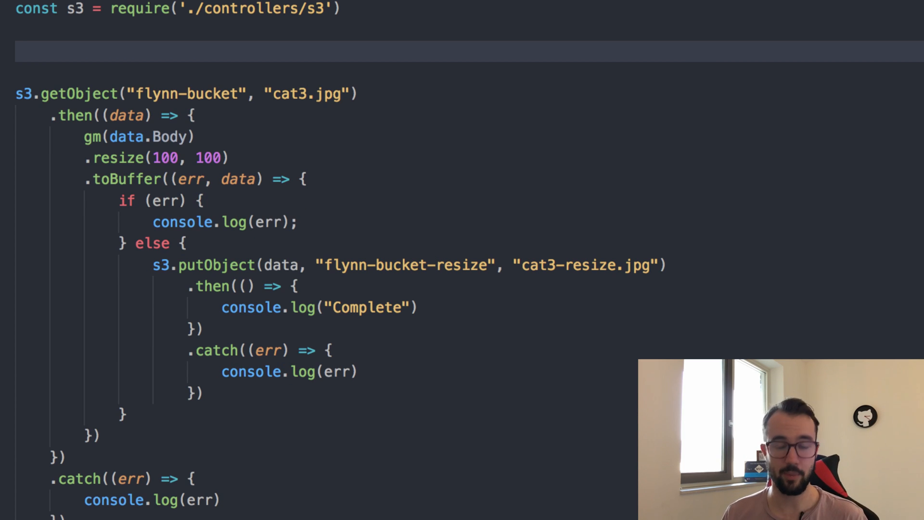
Step: Add exports.handler = (event, context) => { above s3.getObject and move the S3 code inside
type("exports.handler = (event, context) => {")
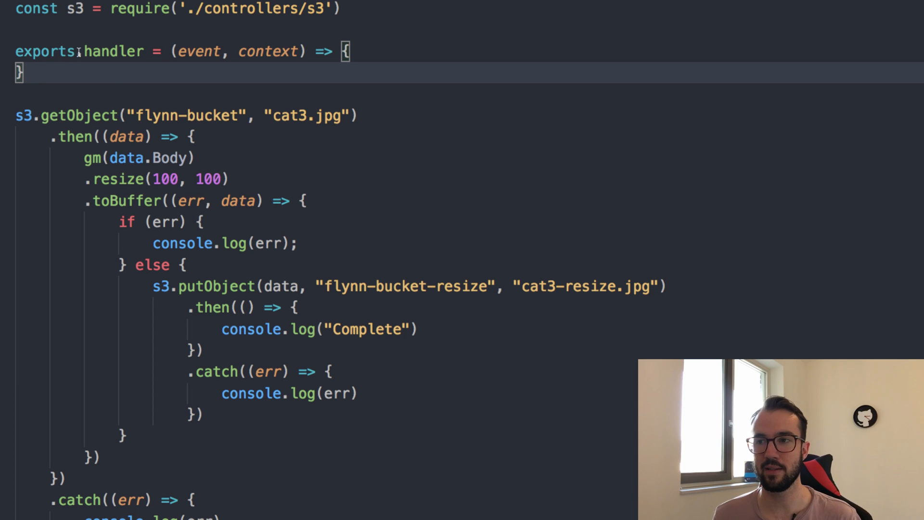
double_click(113, 51)
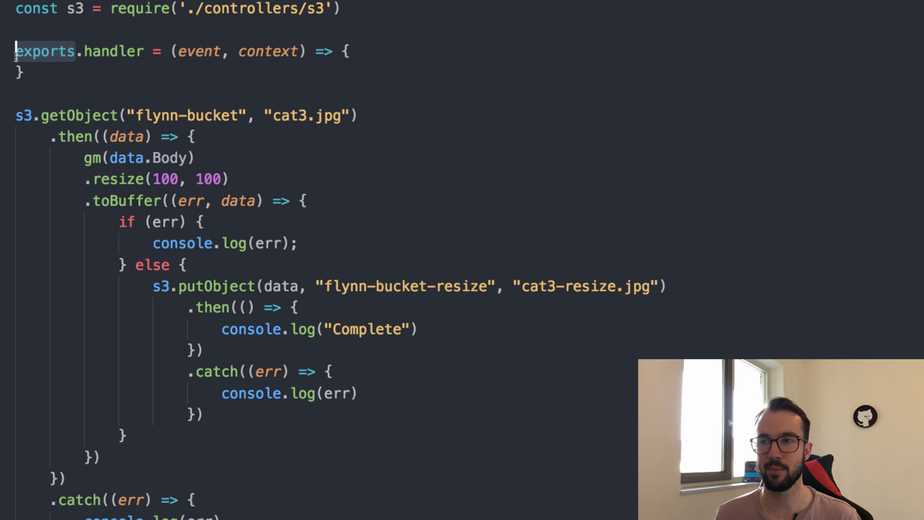
double_click(113, 52)
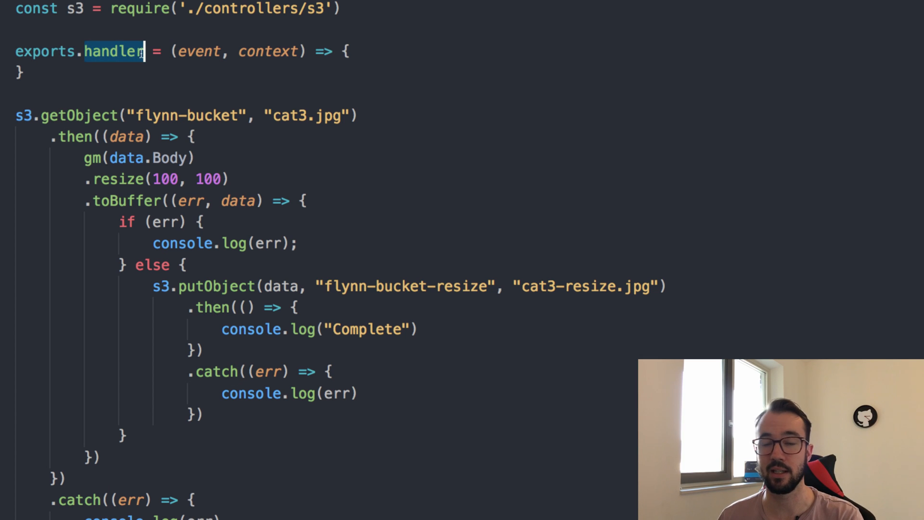
mouse_move(363, 58)
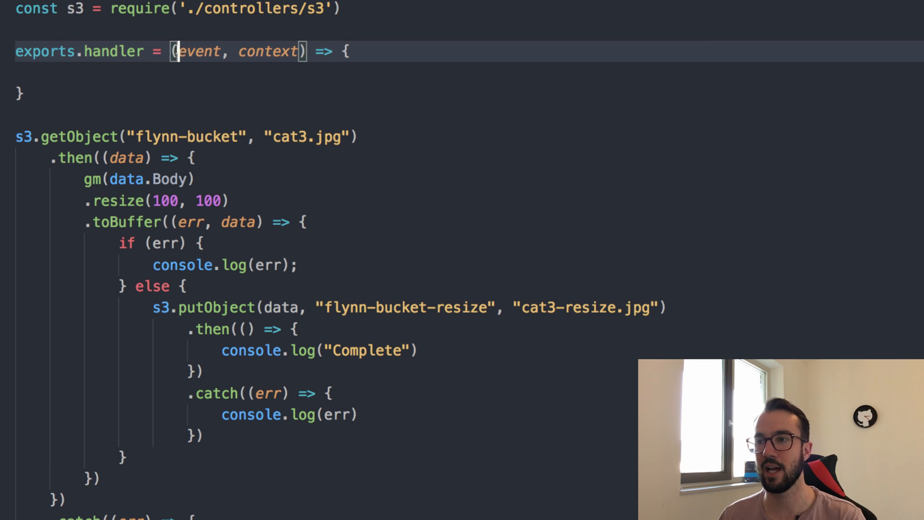
double_click(267, 51)
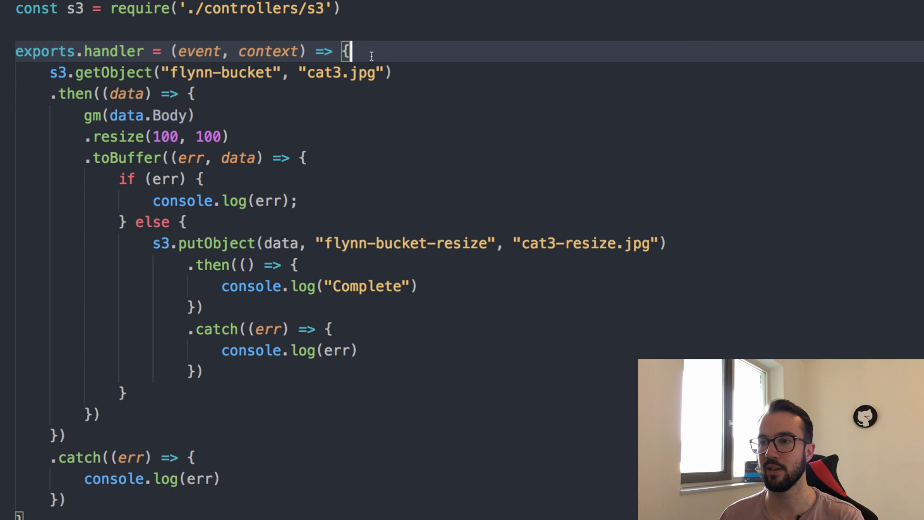
key("Enter")
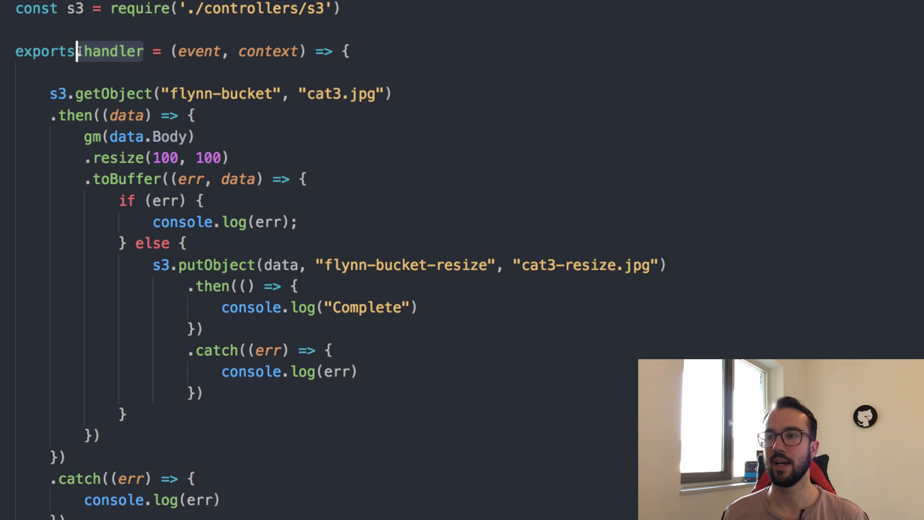
double_click(200, 51)
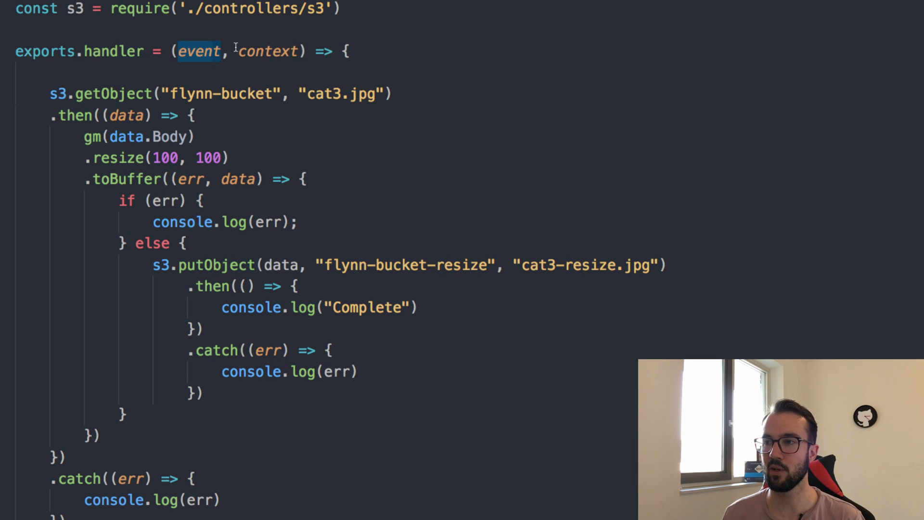
mouse_move(268, 51)
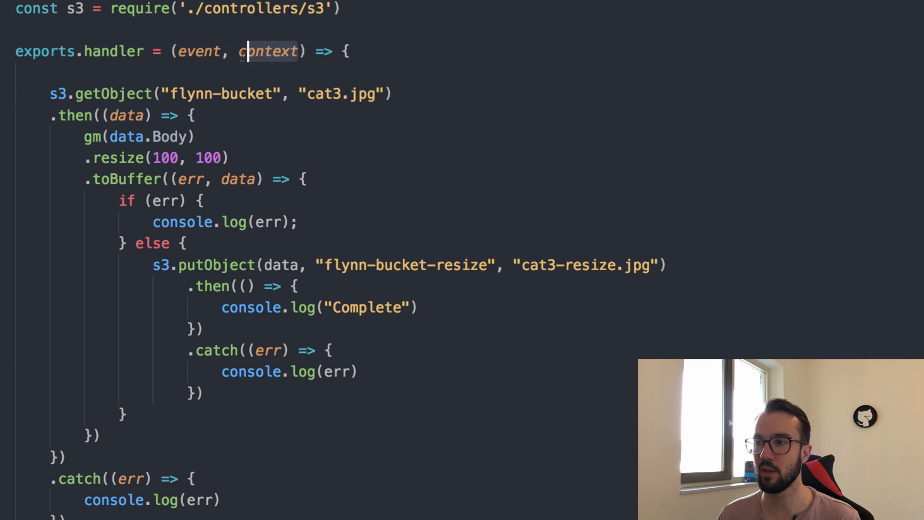
double_click(268, 51)
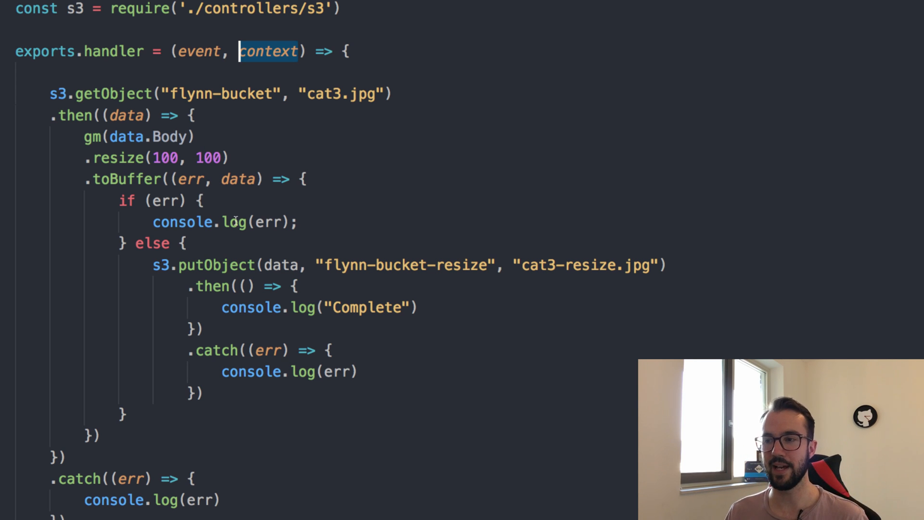
mouse_move(233, 222)
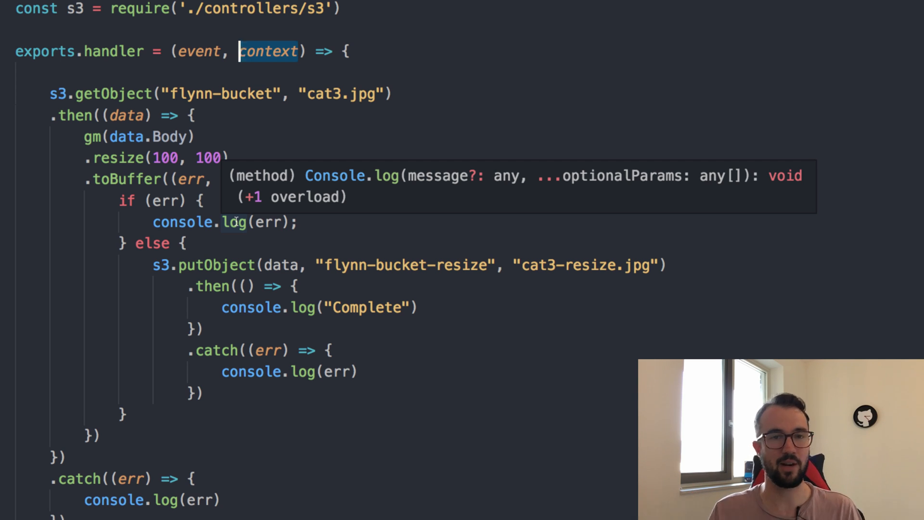
left_click(289, 52)
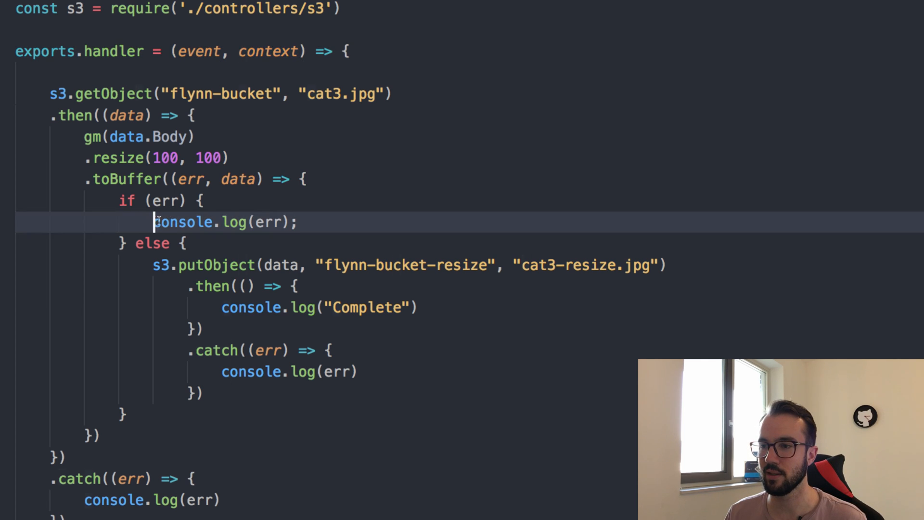
Step: Replace the console.log(err) error handlers with context.fail(err)
type("context.")
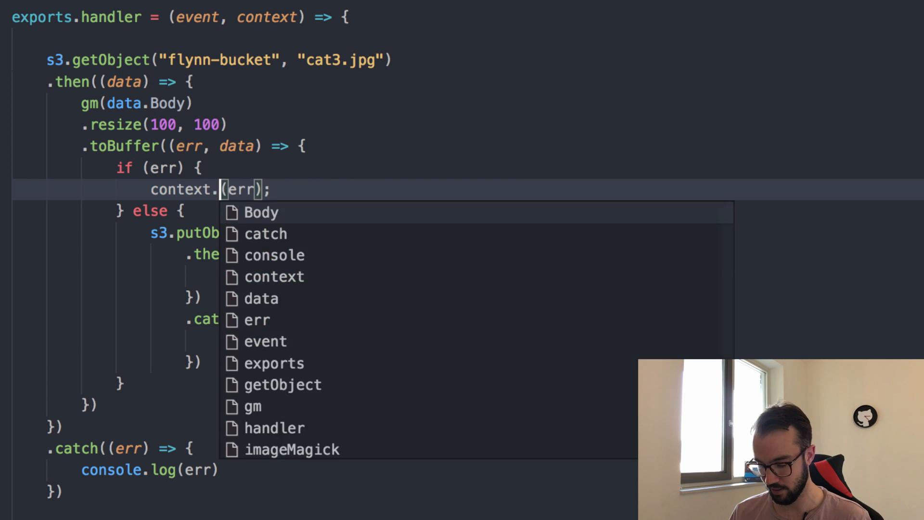
type("fail")
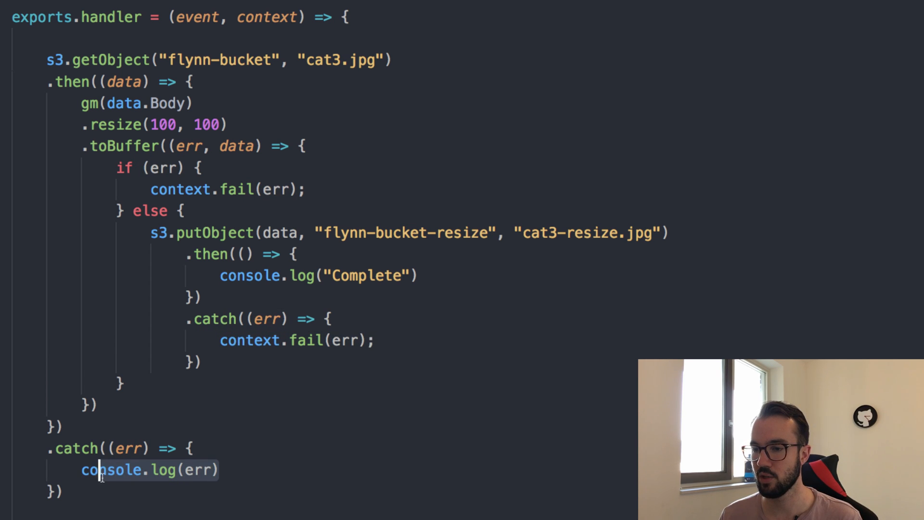
type("context.fail(err);")
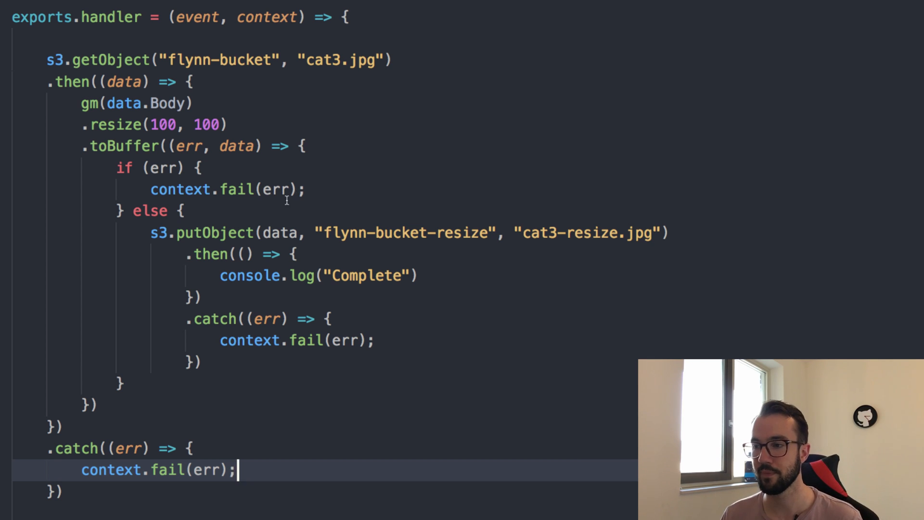
Step: Replace the Complete log with context.done(null, "Complete") and delete the old line
type("c")
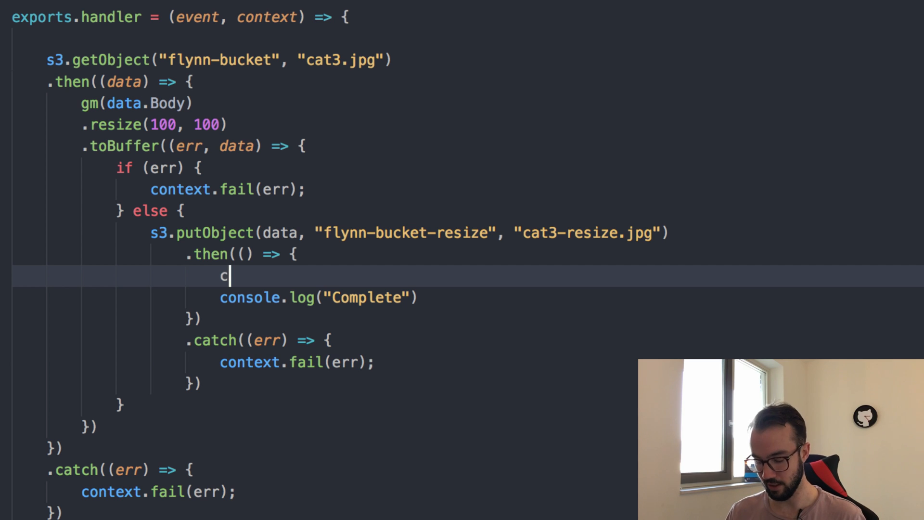
type("ontext.done")
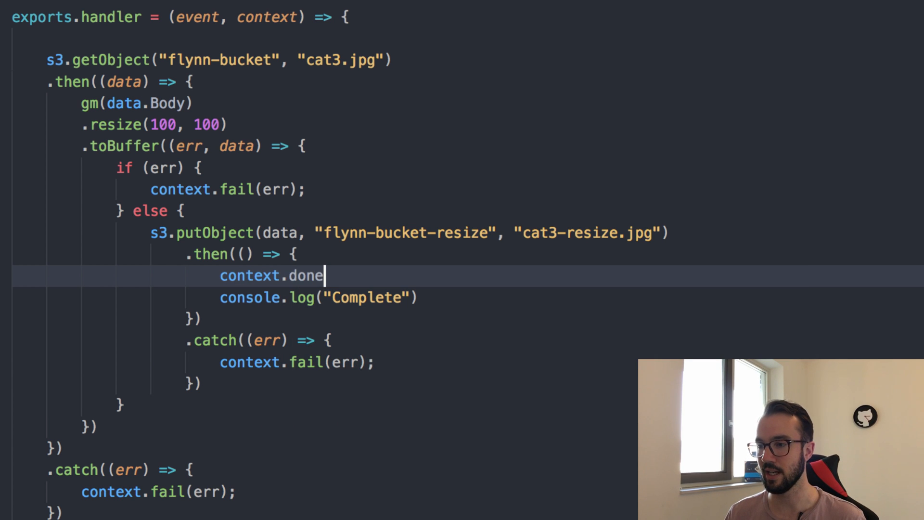
type("()")
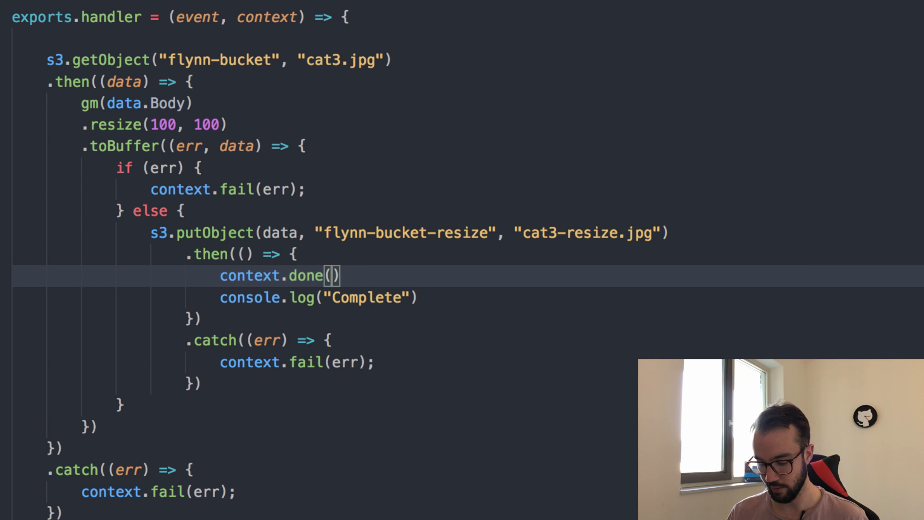
type("null,")
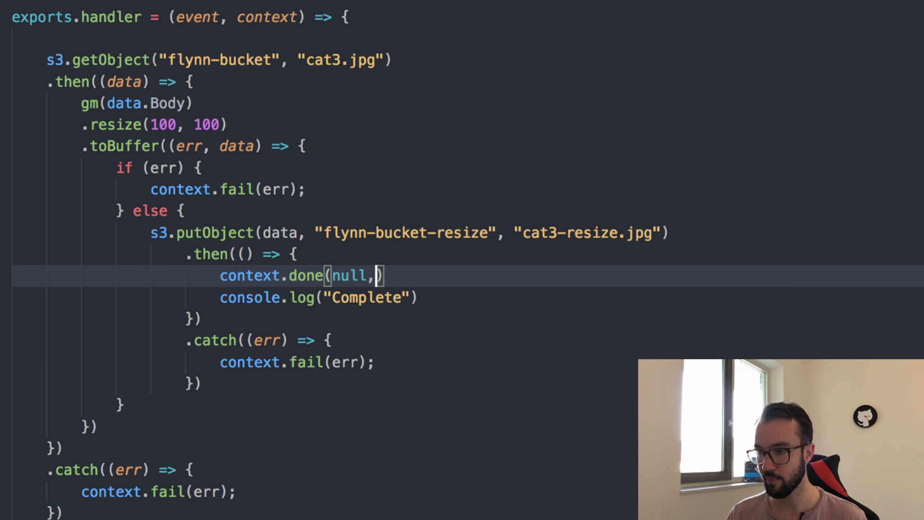
type("\"")
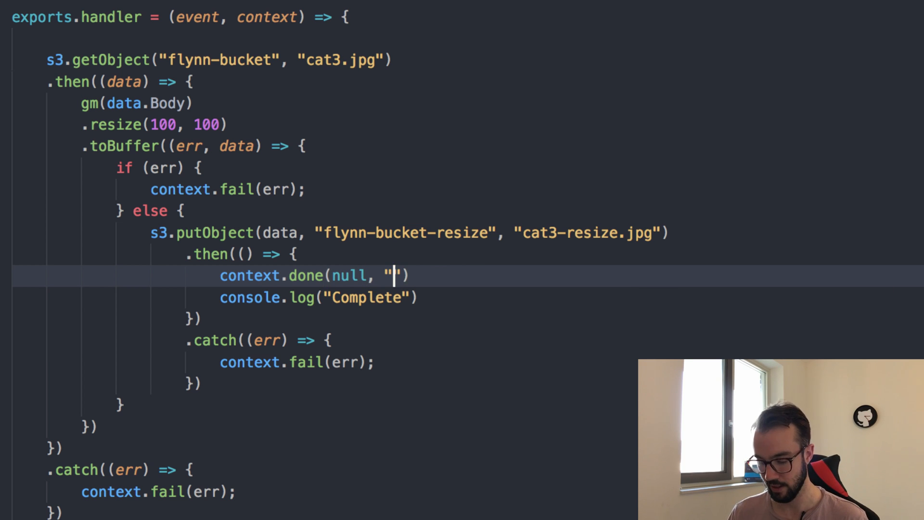
type("Complete")
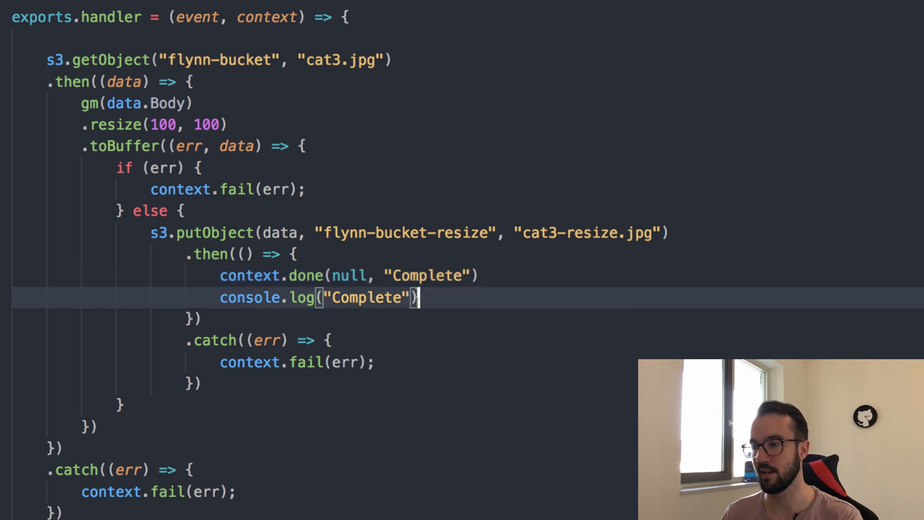
key("Backspace")
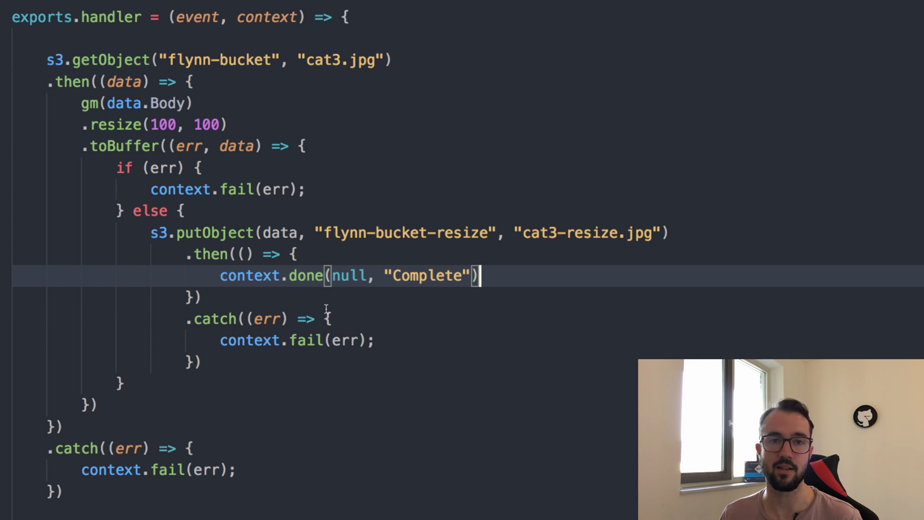
mouse_move(434, 312)
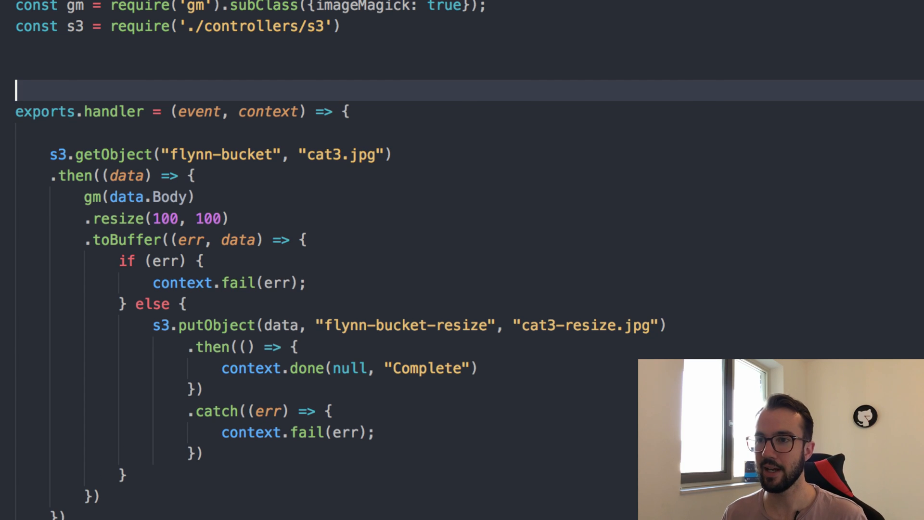
Step: Add a commented srcBucket = event.Records[0].s3.bucket.name and use it in getObject instead of flynn-bucket
type("const srcBucket = event.Records[0].s3.bucket.name;")
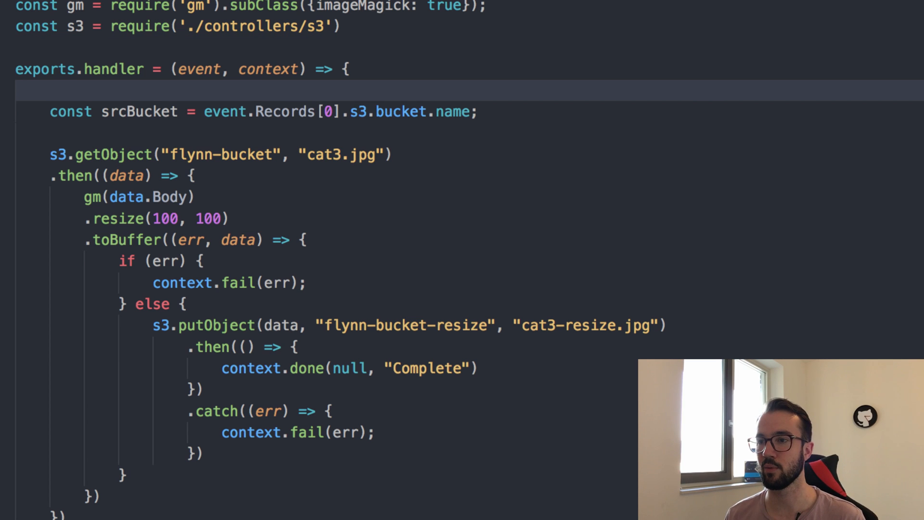
type("// Sourc")
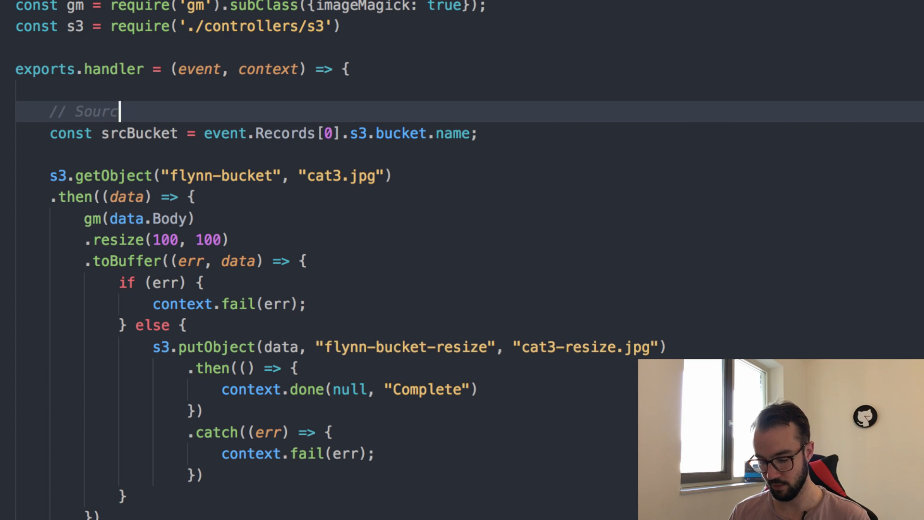
type("Bucket")
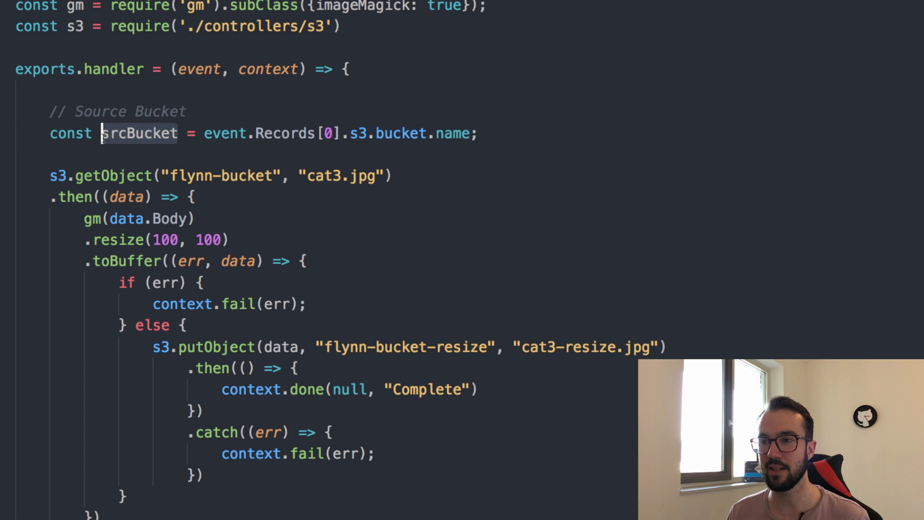
double_click(139, 134)
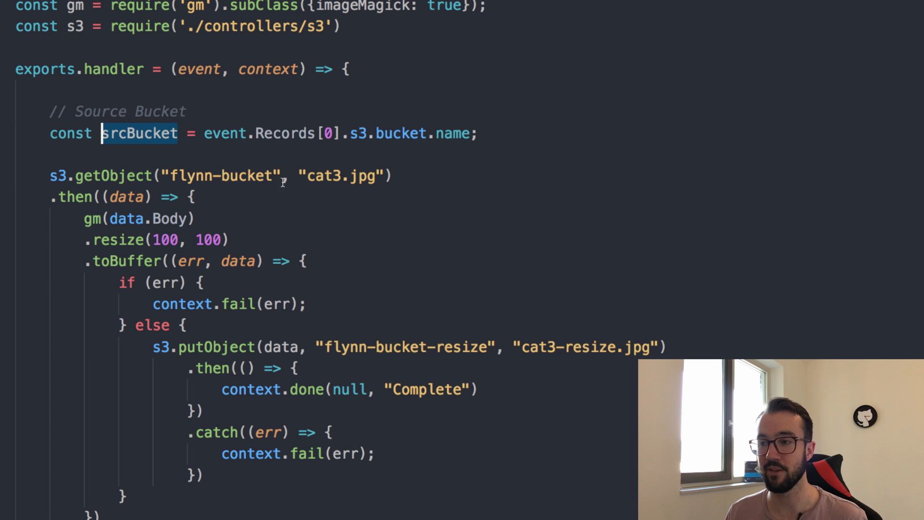
type("srcBucket")
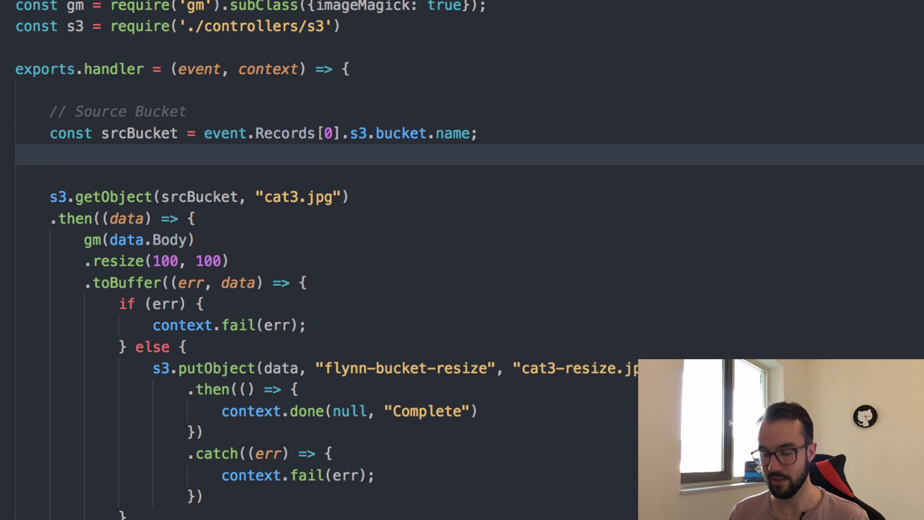
Step: Define dstBucket as `${srcBucket}-resize` and use it in putObject instead of flynn-bucket-resize
type("const ds")
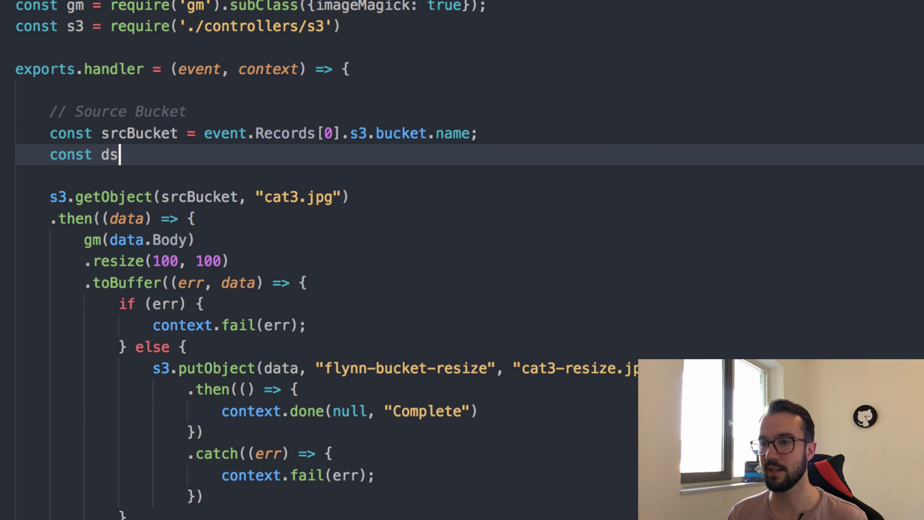
type("tBucket")
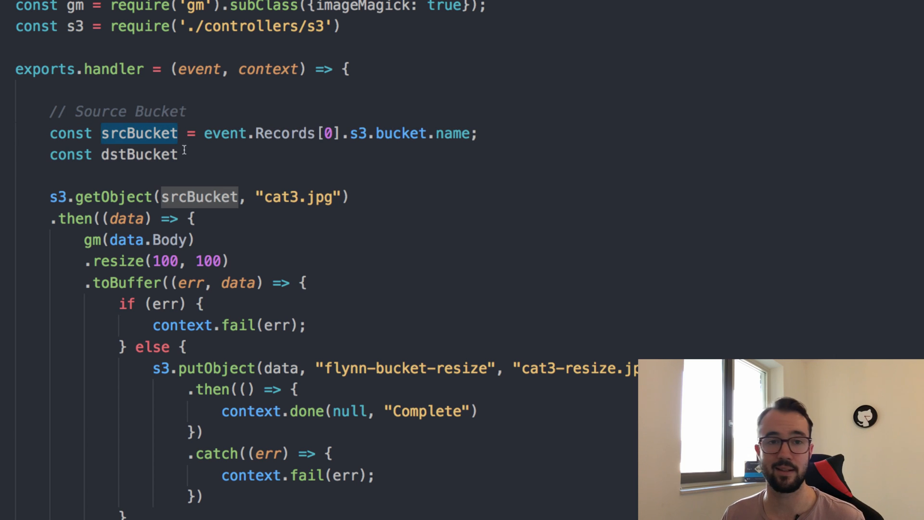
type("=")
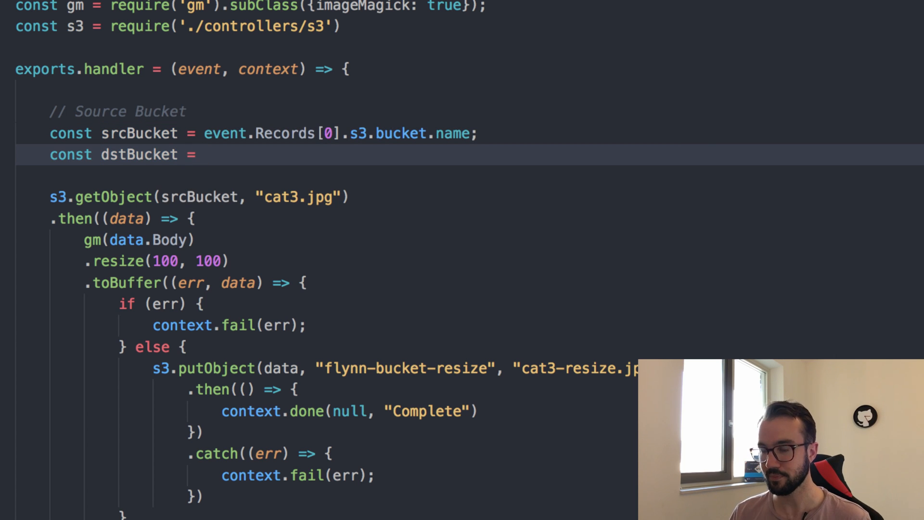
type("``")
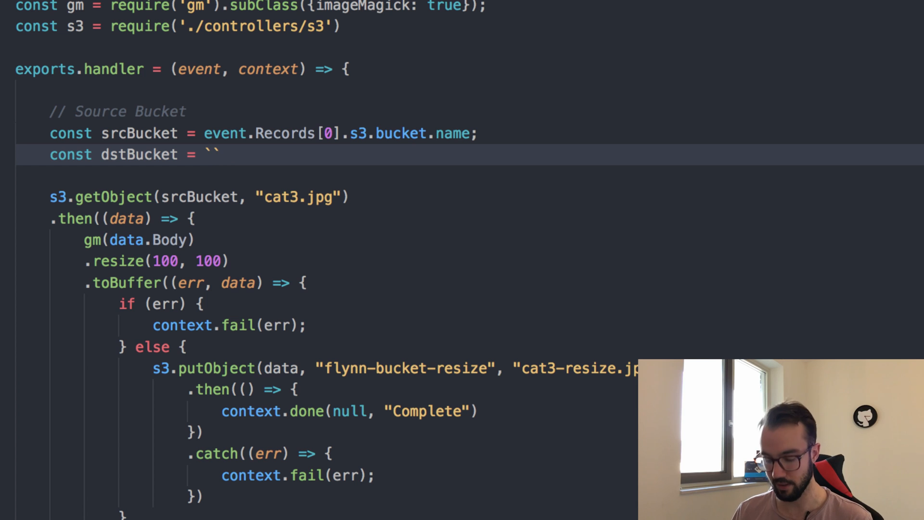
type("${srcBucket}")
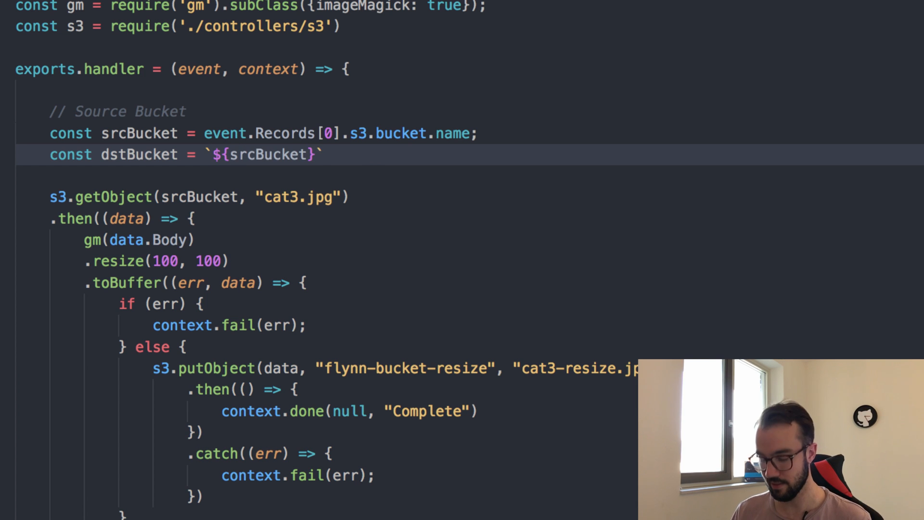
type("-resize")
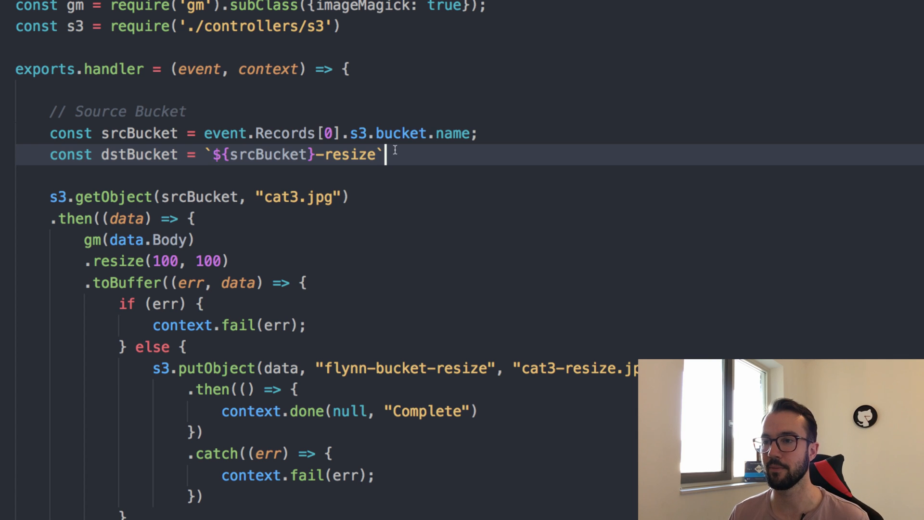
double_click(139, 153)
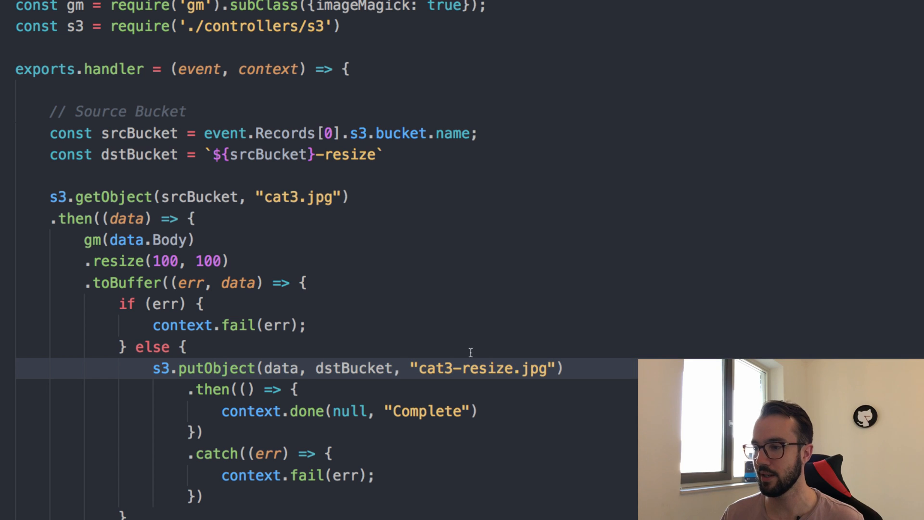
double_click(481, 367)
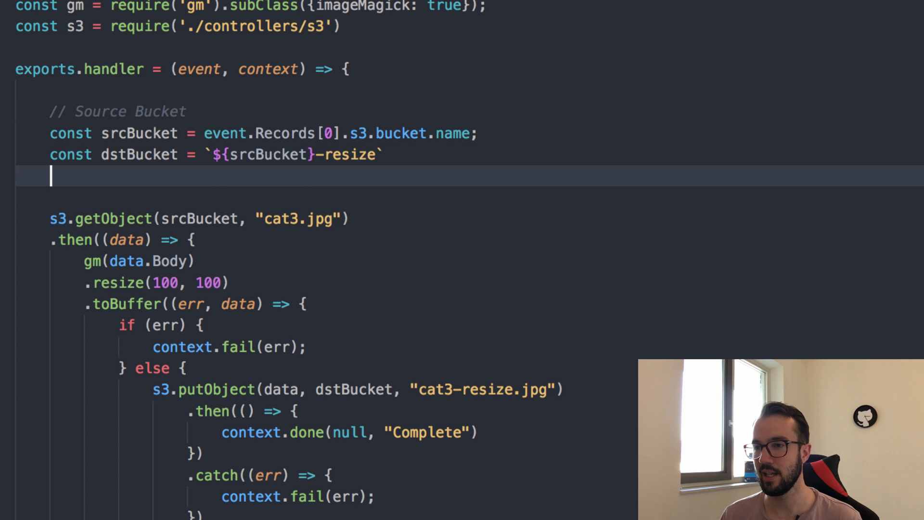
Step: Define key as event.Records[0].s3.object.Key and use it in getObject instead of cat3.jpg
type("const ke")
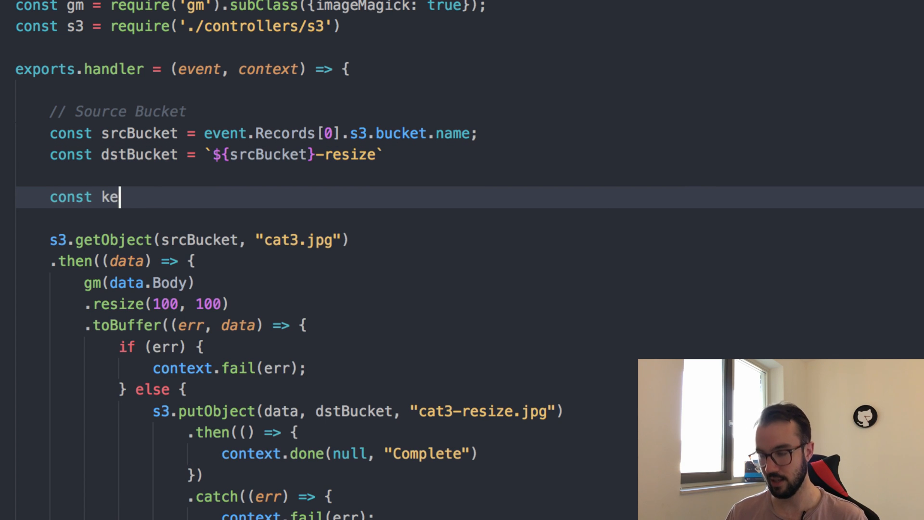
type("y = evem")
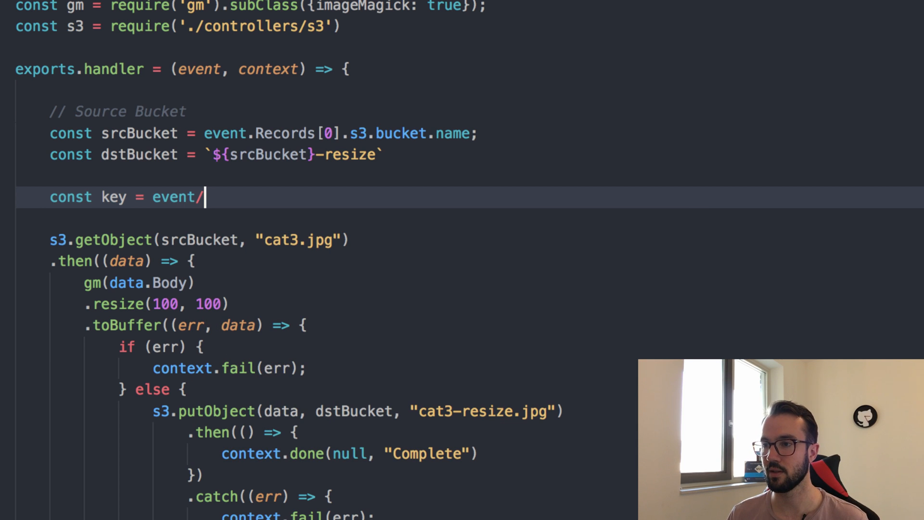
type(".r")
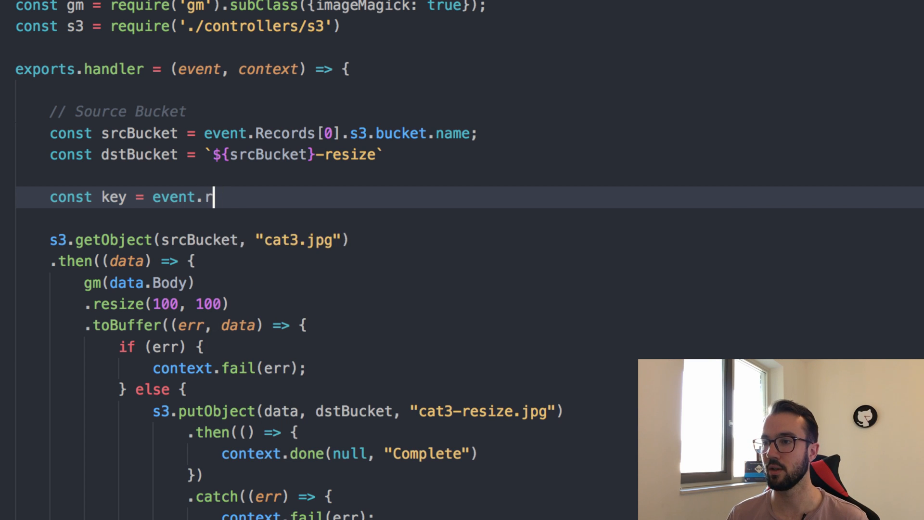
type("ecords[0]")
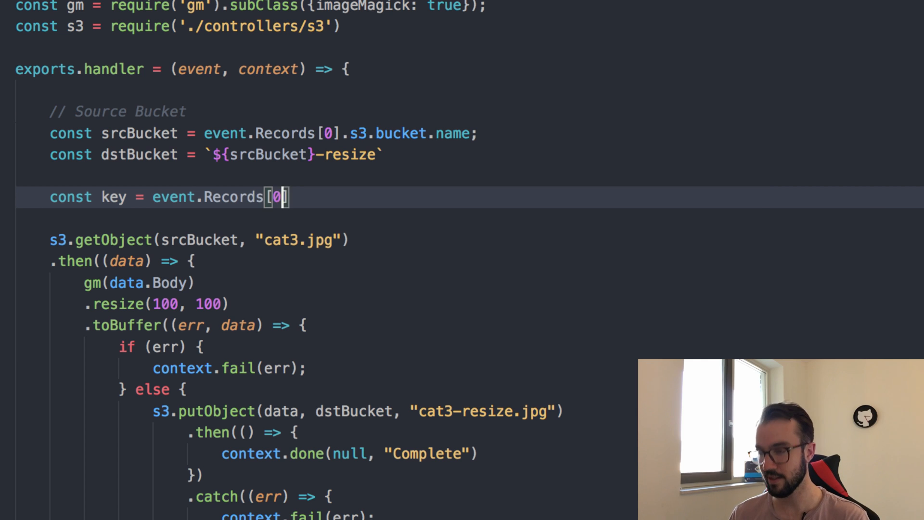
type(".s")
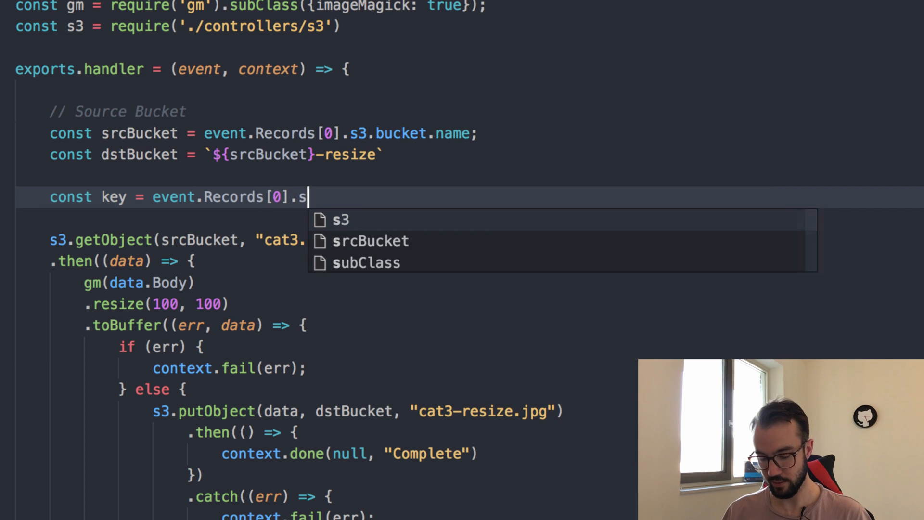
type("3.obje")
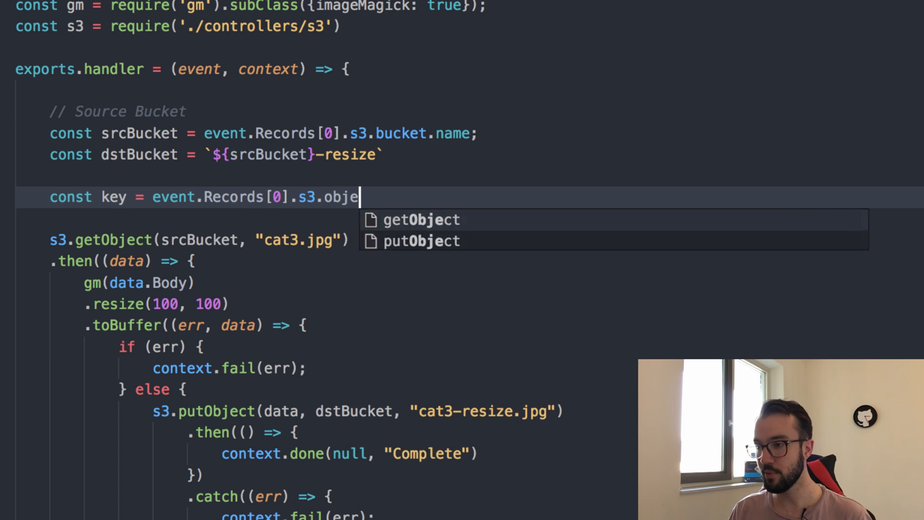
type("ct")
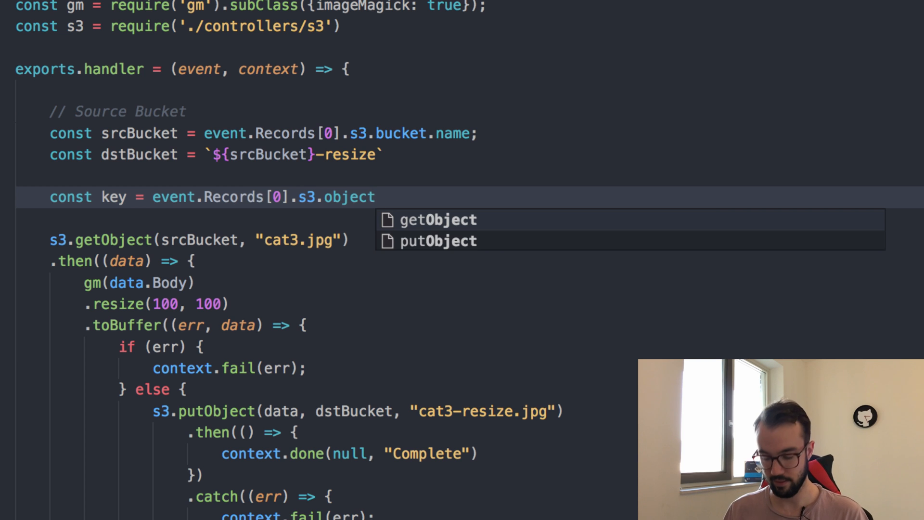
type(".Key")
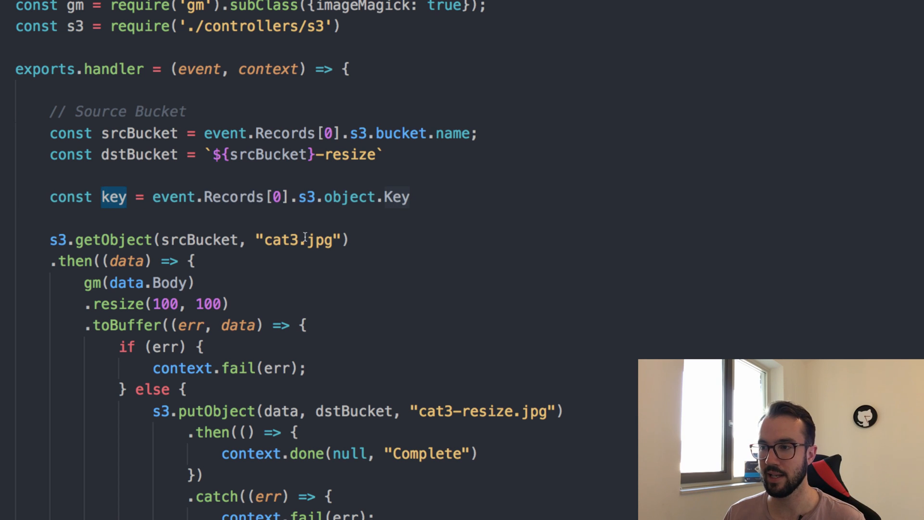
type("key")
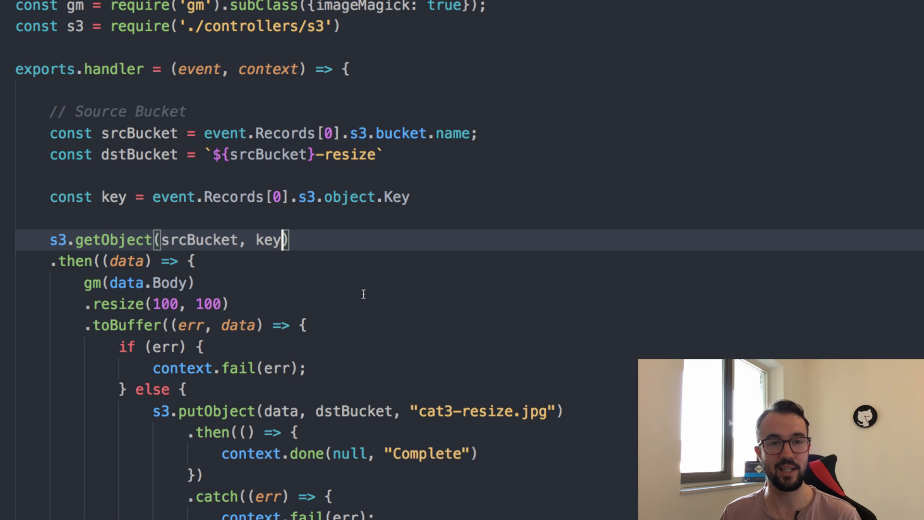
mouse_move(317, 275)
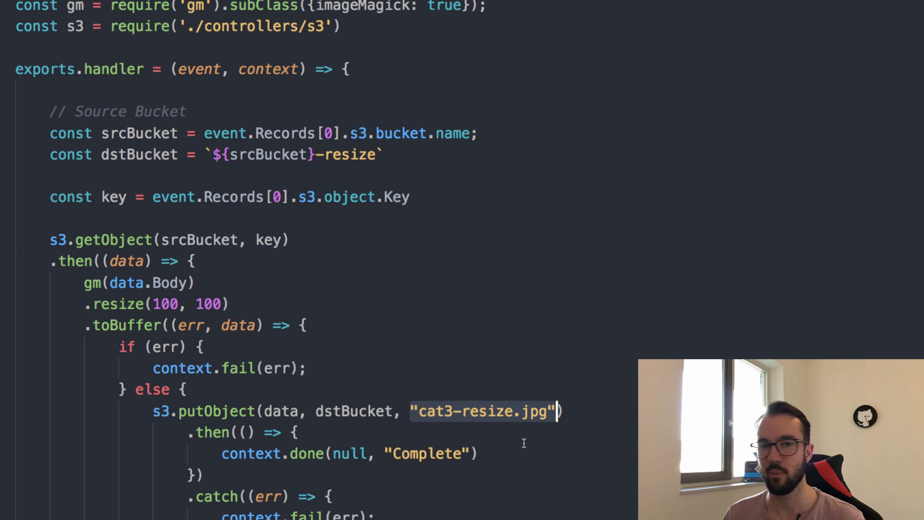
Step: Use key in putObject instead of cat3-resize.jpg, and add // Dst Bucket and // Key comments
type("key")
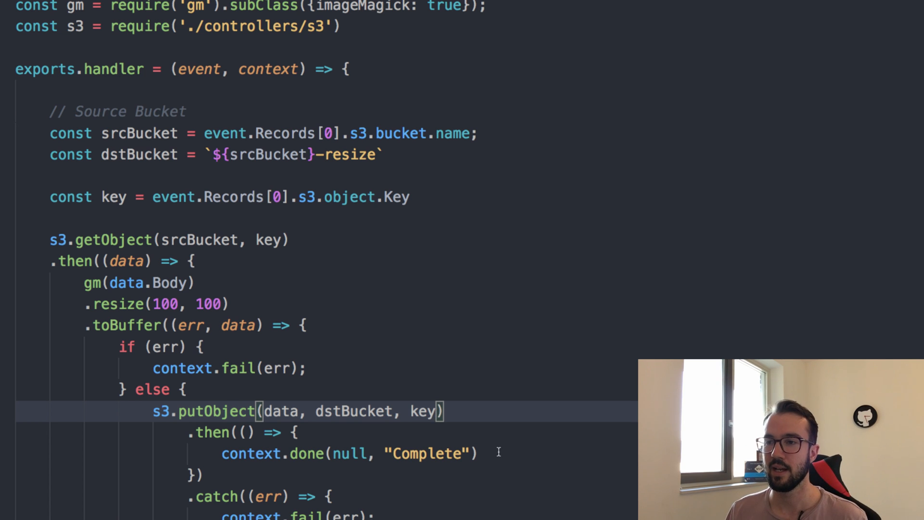
key("Enter")
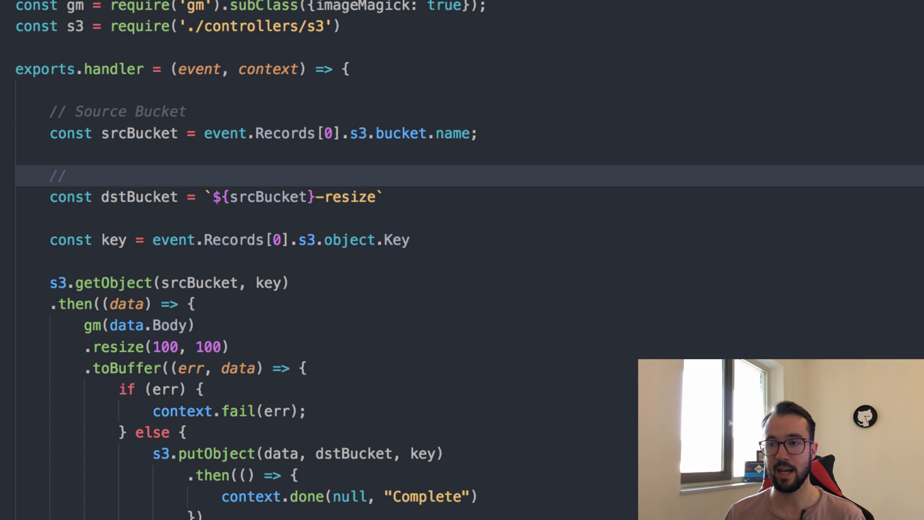
type("Dst Bucket")
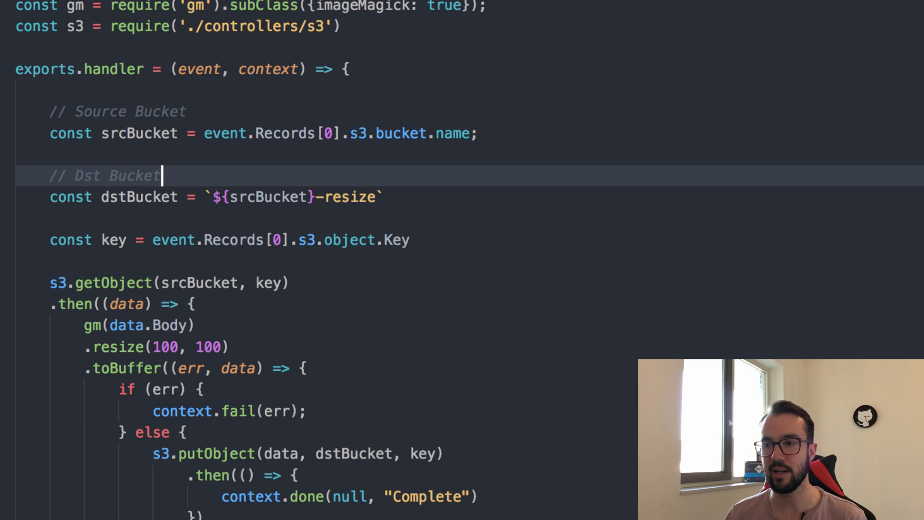
key("Enter")
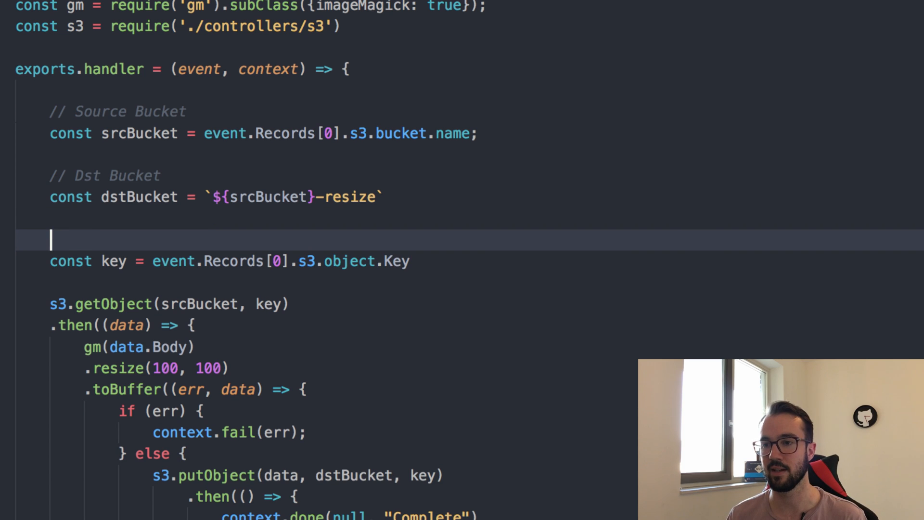
type("// Key")
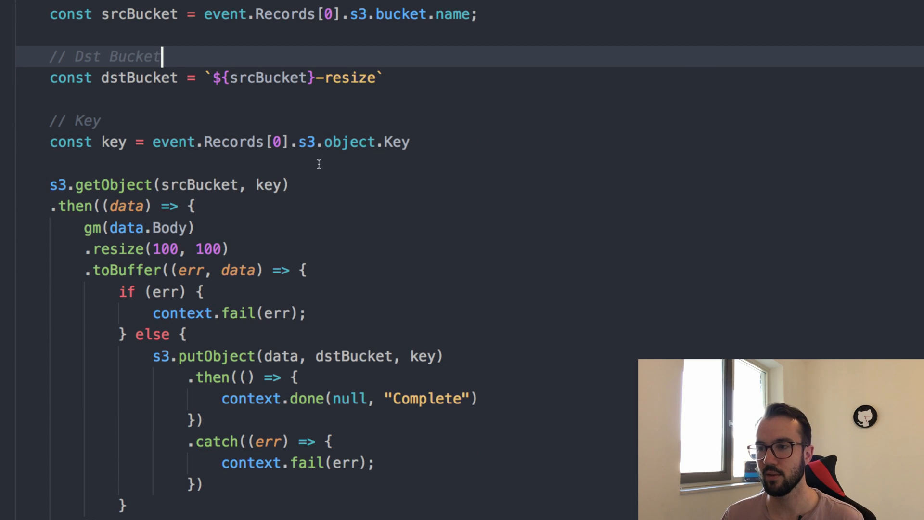
mouse_move(250, 250)
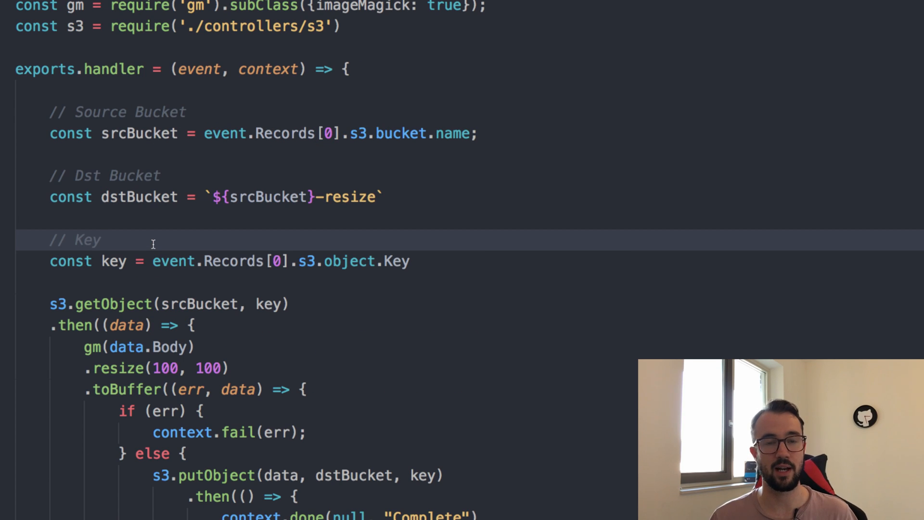
scroll("down", 3)
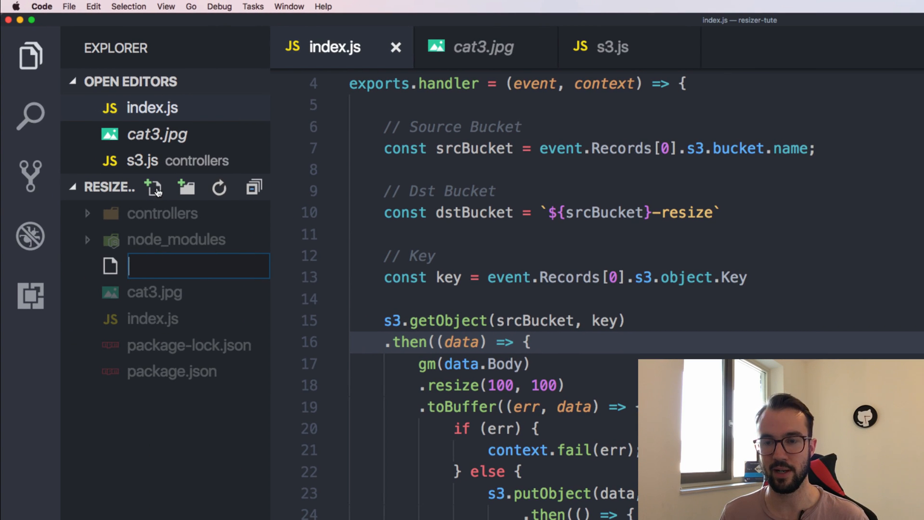
Step: Create a new file named Gruntfile in the Explorer
type("Gruntfile")
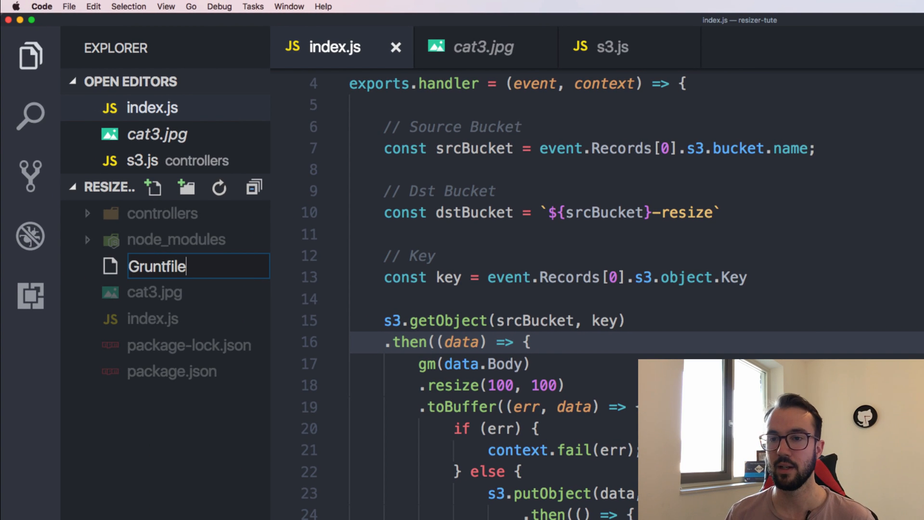
key("Enter")
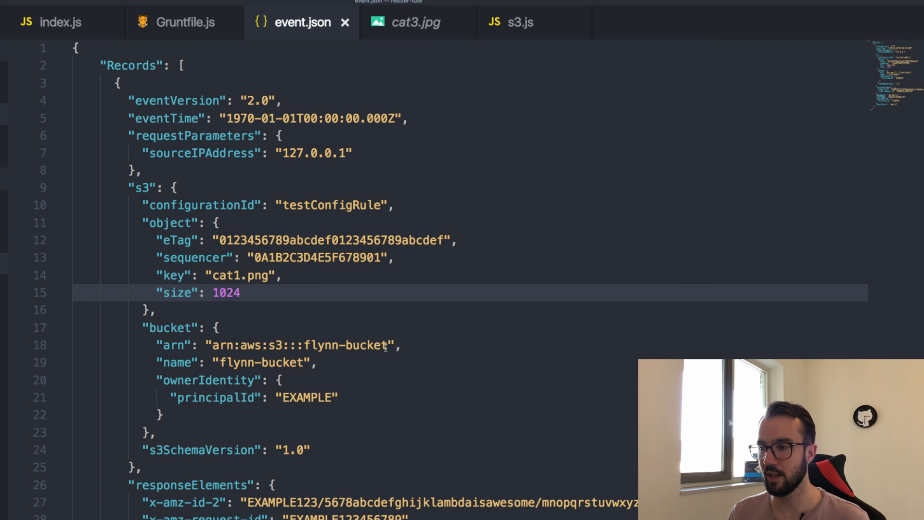
Step: Open the event.json sample S3 event record for flynn-bucket
double_click(346, 345)
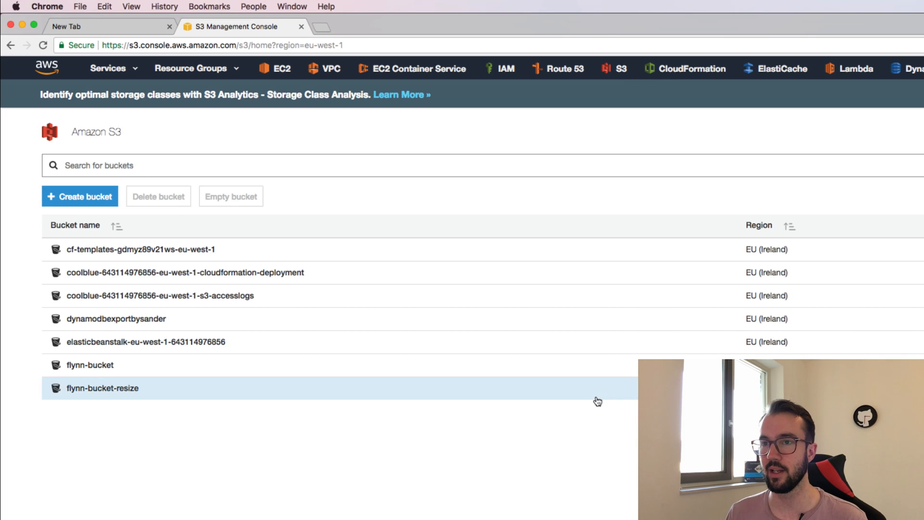
Step: Switch to the S3 console tab listing flynn-bucket and flynn-bucket-resize
left_click(90, 364)
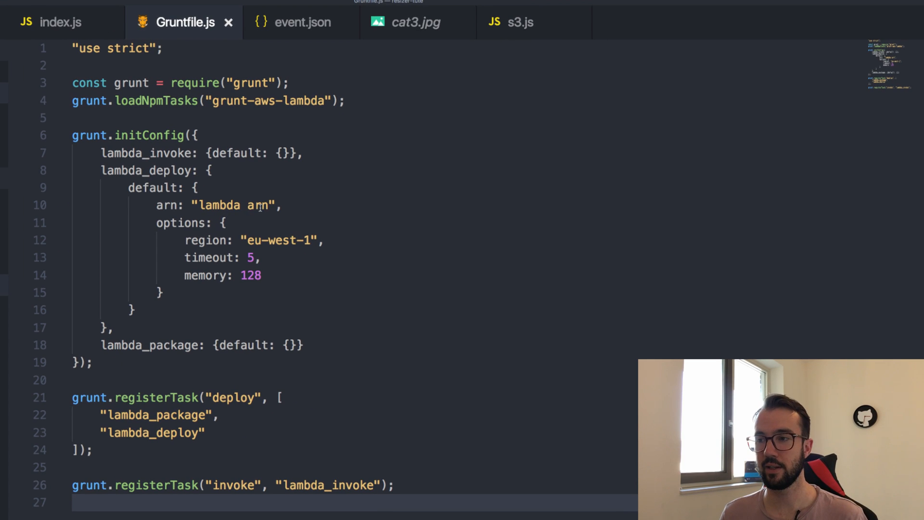
type("arn:aws:lambda:eu-west-1:643114976856:function:resizer")
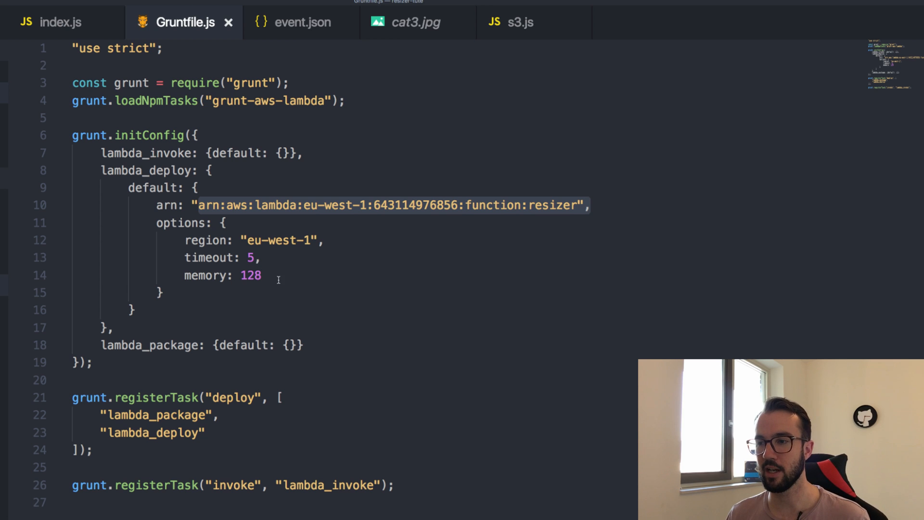
left_click(262, 275)
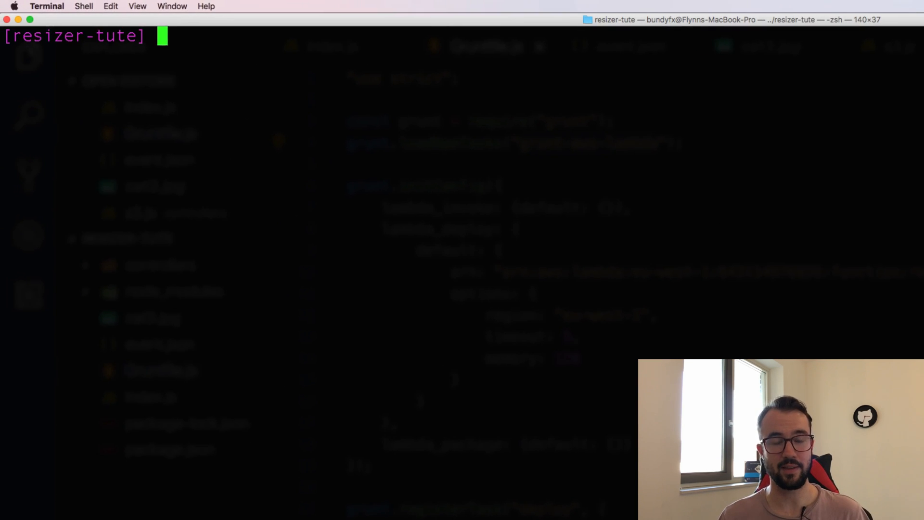
Step: Install grunt and grunt-aws-lambda with --save-dev, then view package.json
type("npm install")
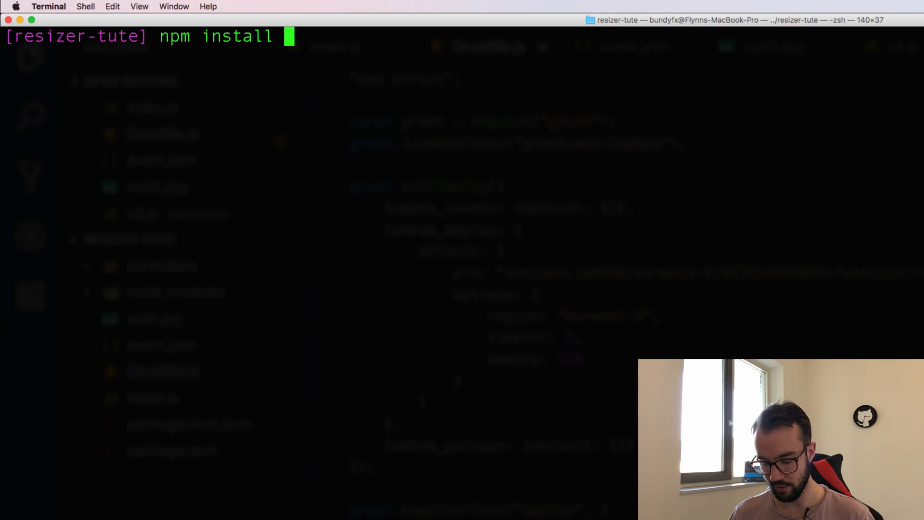
type("grunt grunt-aws-lambda")
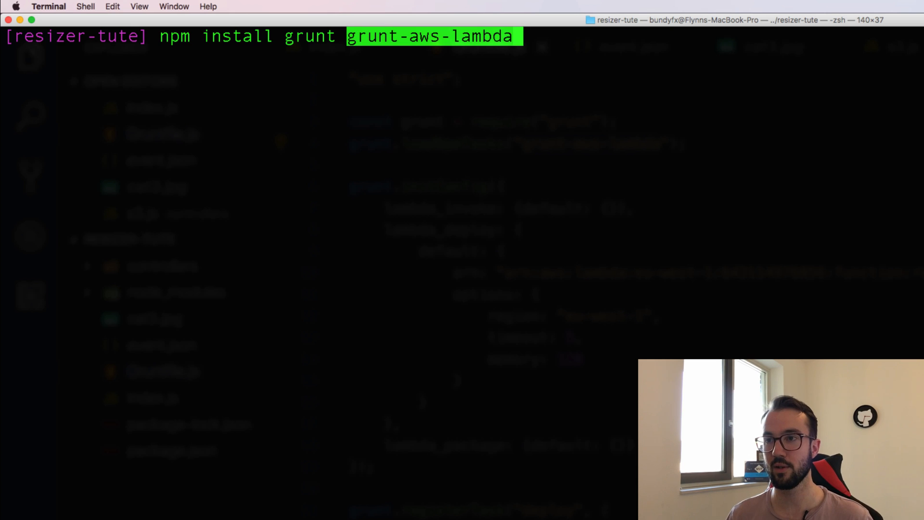
type("-")
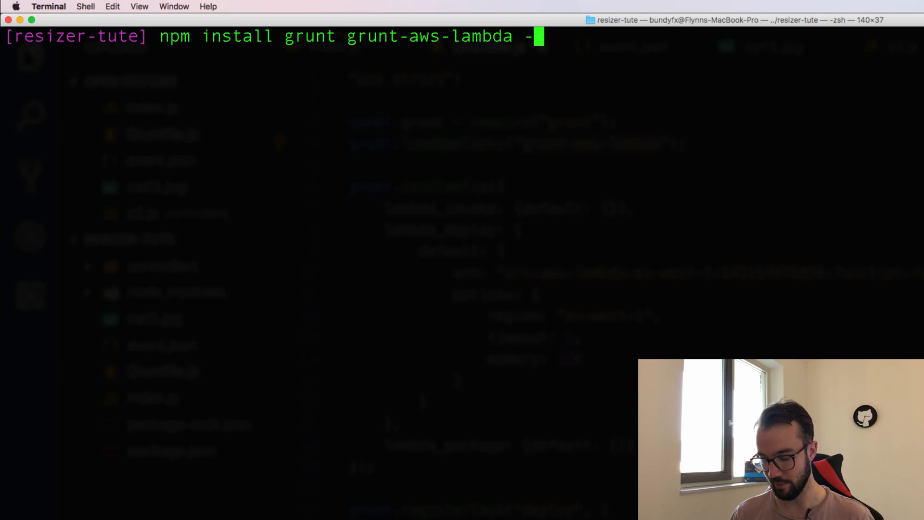
type("-save-dev")
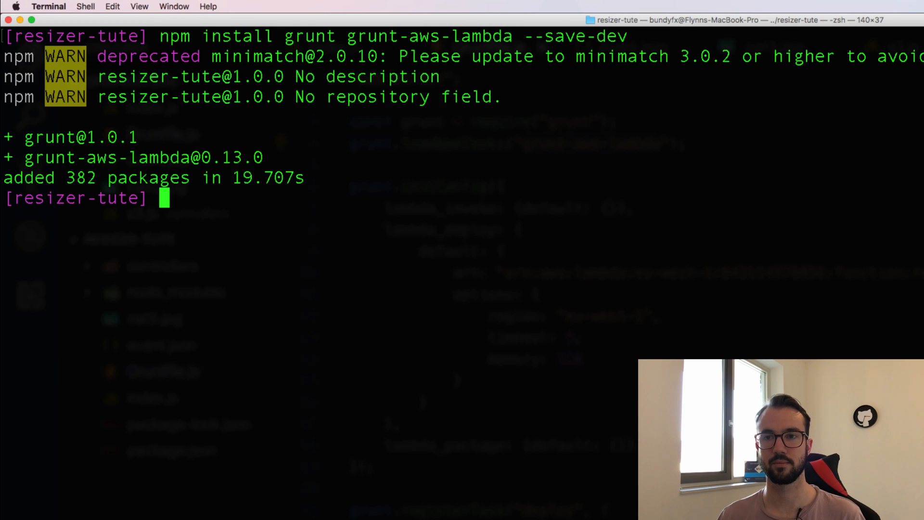
type("cat package.json")
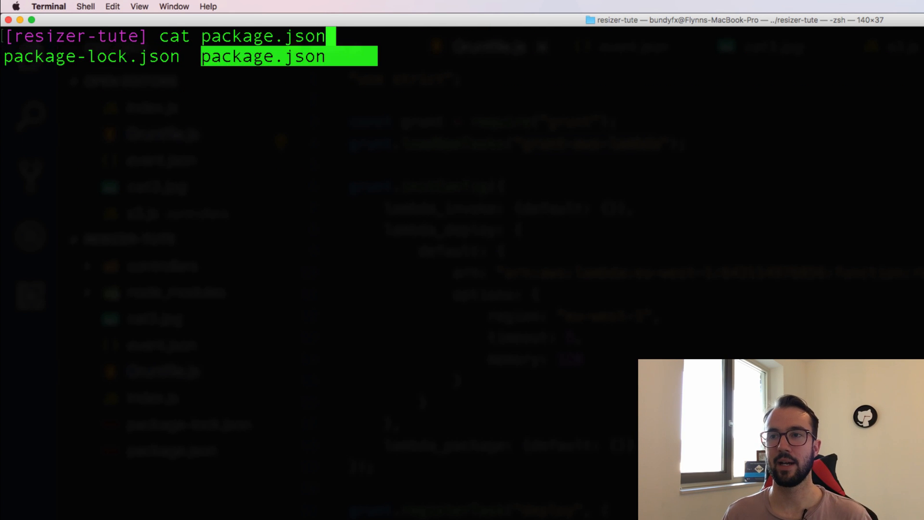
key("Return")
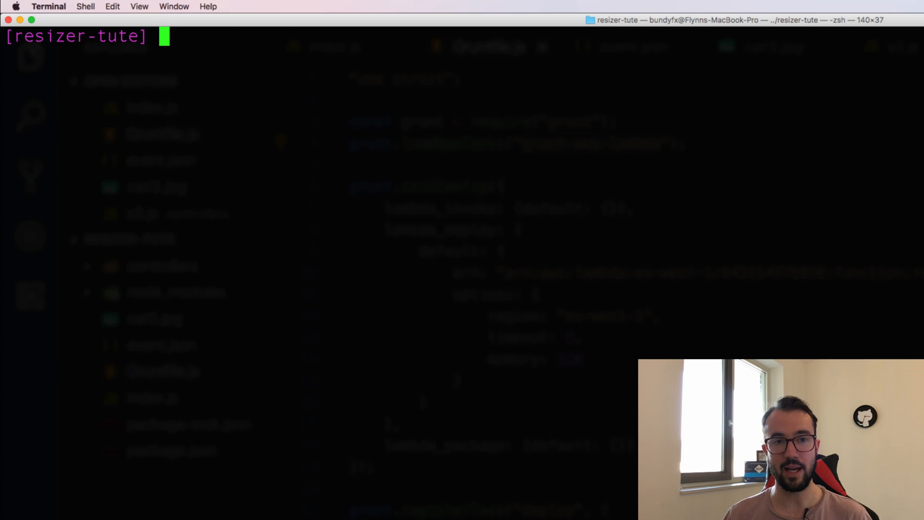
Step: Run grunt deploy to package and upload the resizer function
type("grunt deplo")
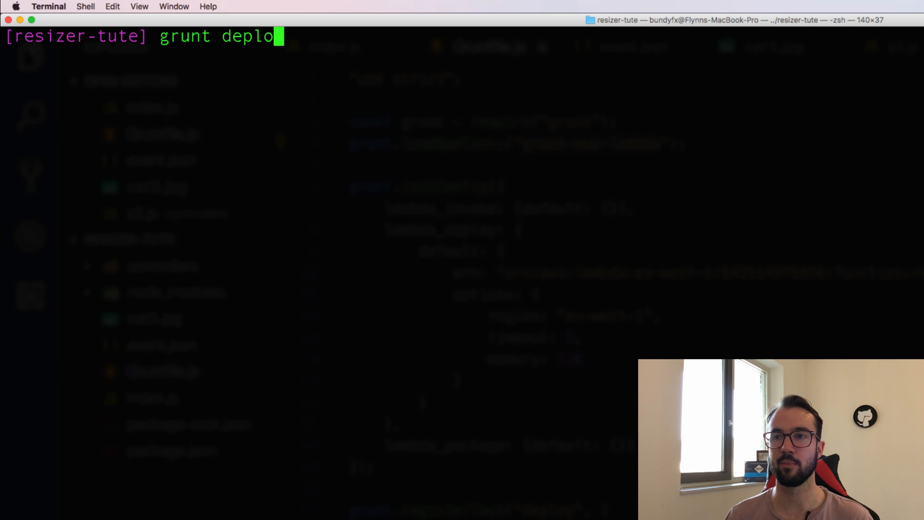
key("Return")
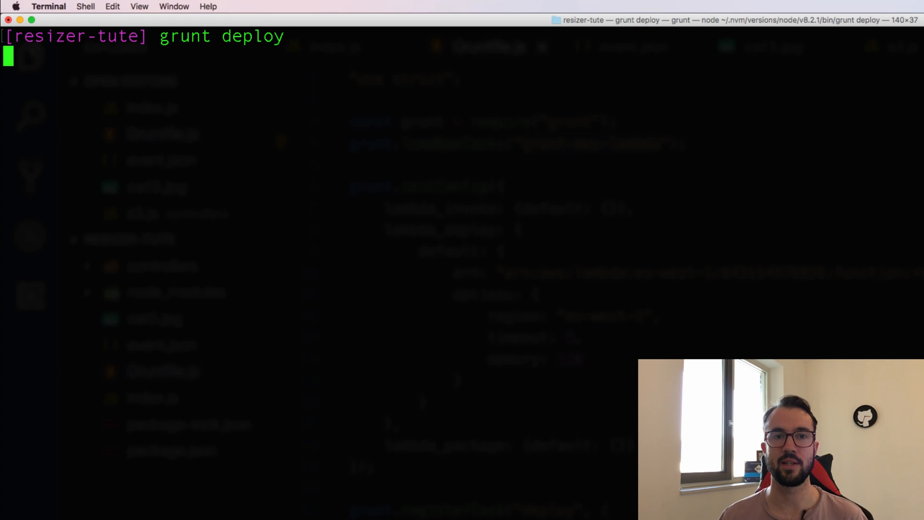
key("Return")
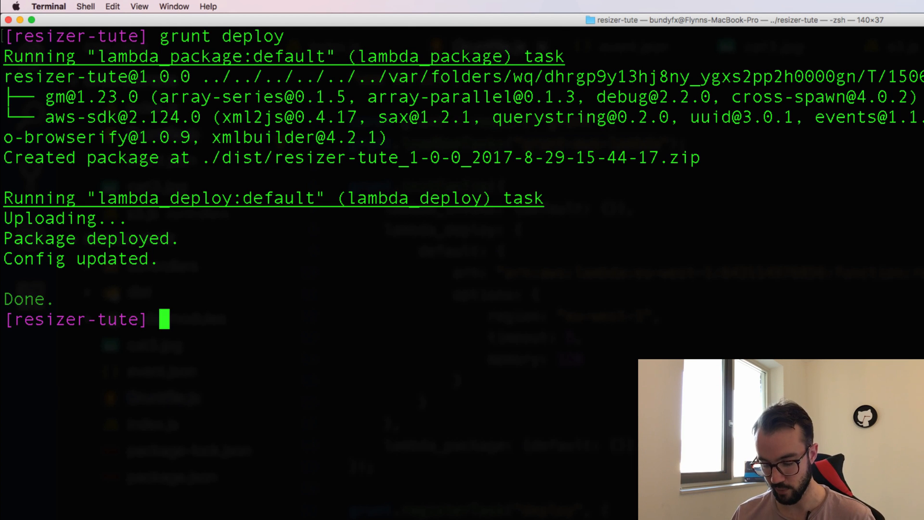
Step: Run grunt invoke and examine the NoSuchKey error output
type("grunt invo")
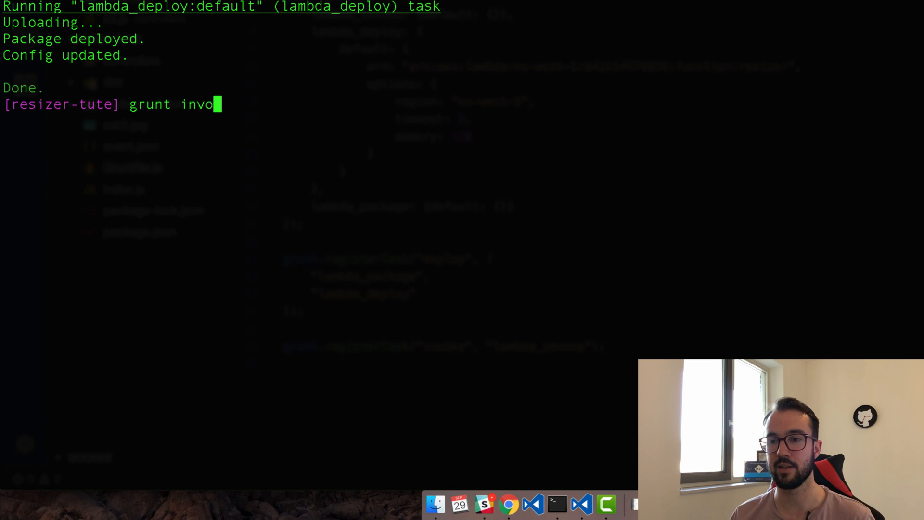
type("ke")
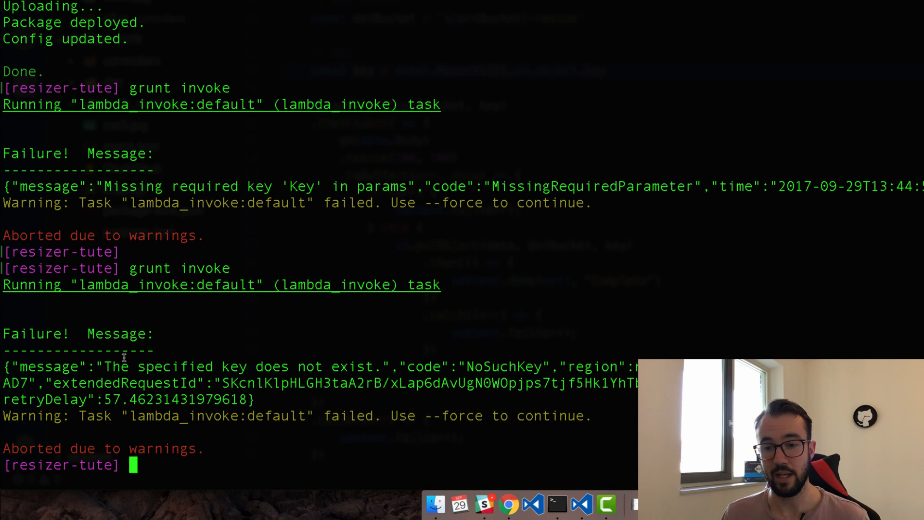
left_click_drag(107, 366, 374, 365)
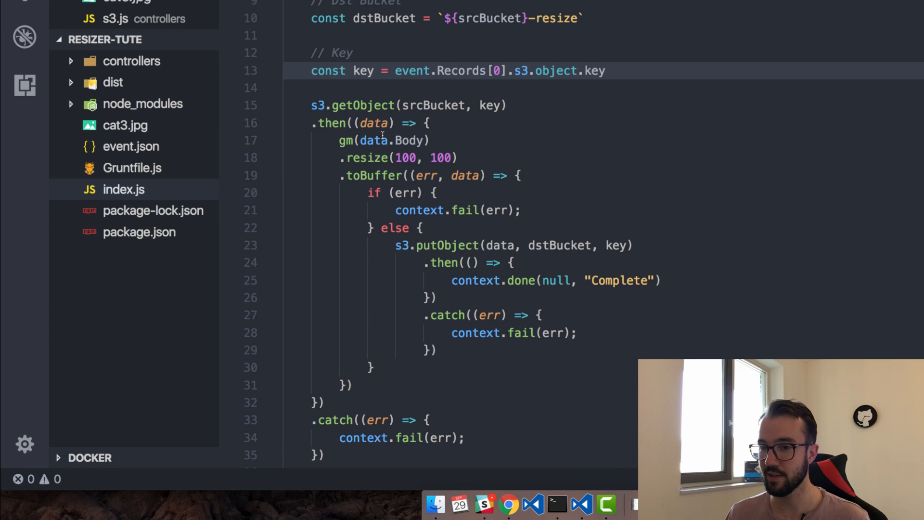
Step: Change event.json's object key extension to jpg for cat3
left_click(131, 147)
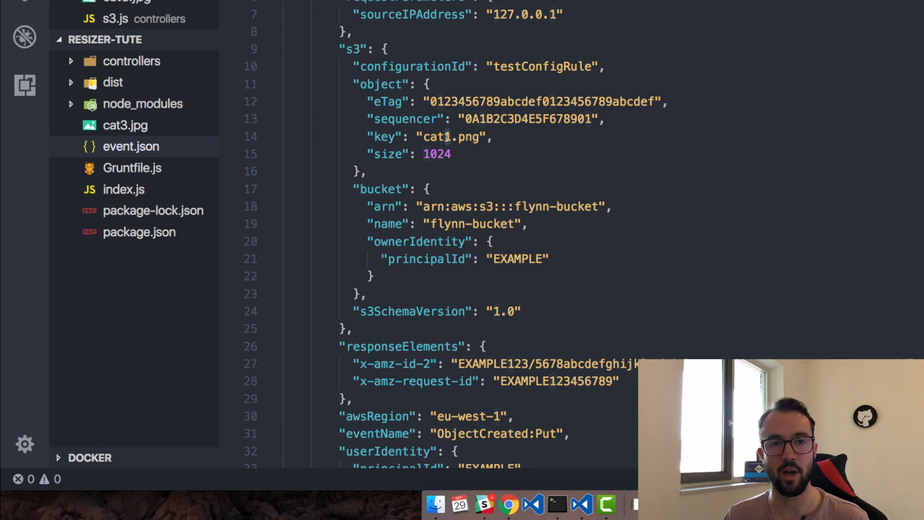
mouse_move(162, 126)
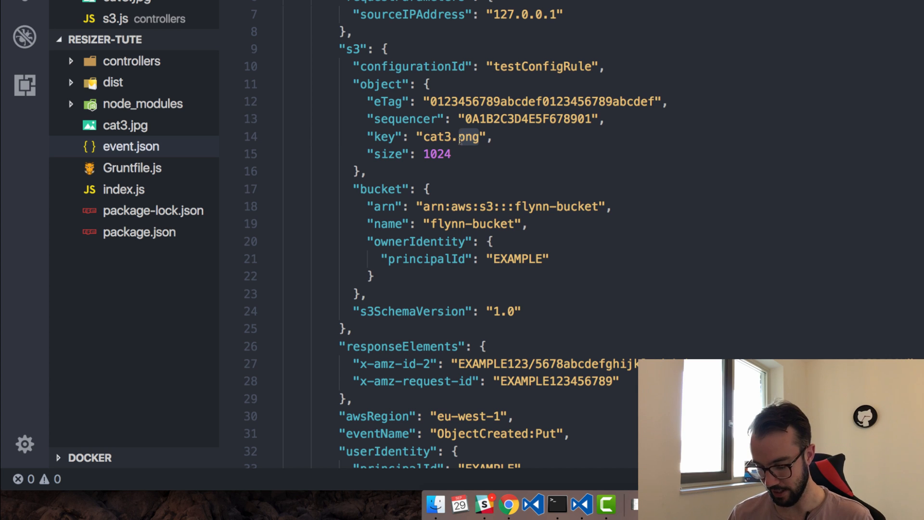
type("jpg")
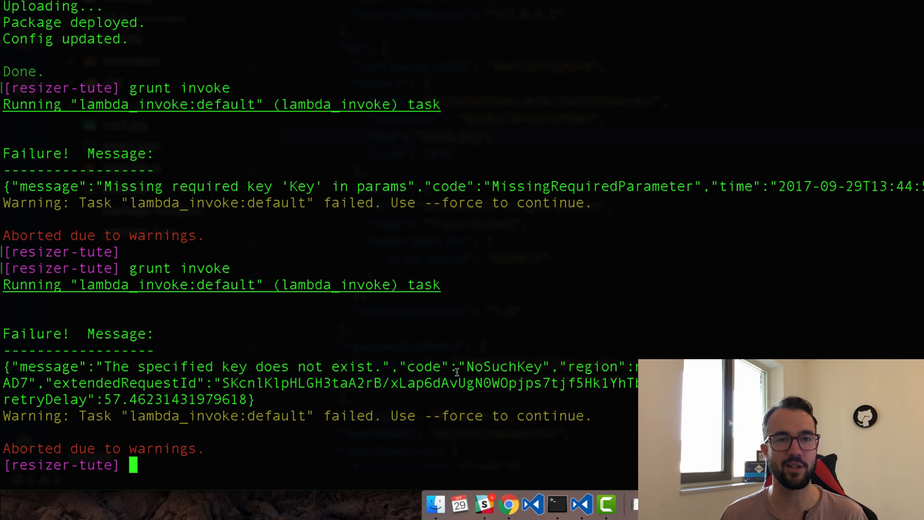
Step: Run grunt invoke successfully, then list flynn-bucket-resize with aws s3 ls
type("grunt invoke")
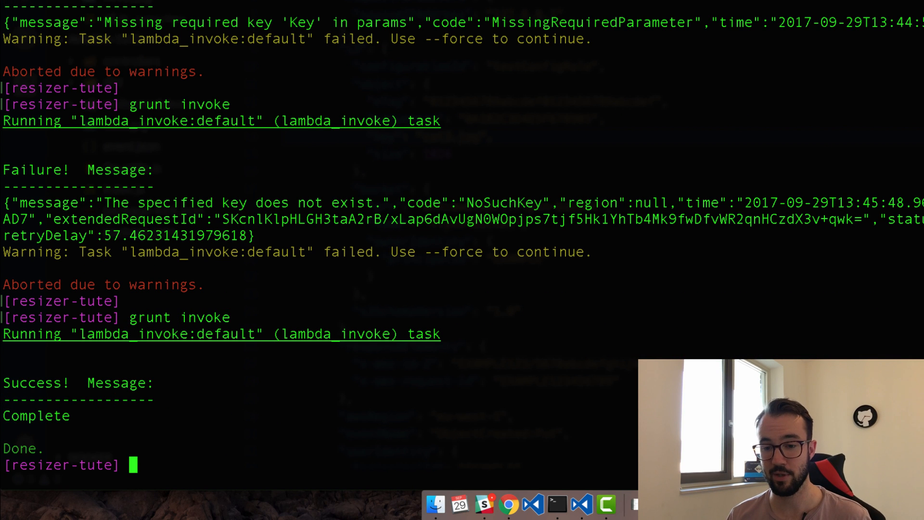
type("aws s3 ls flynn-bucket-resize")
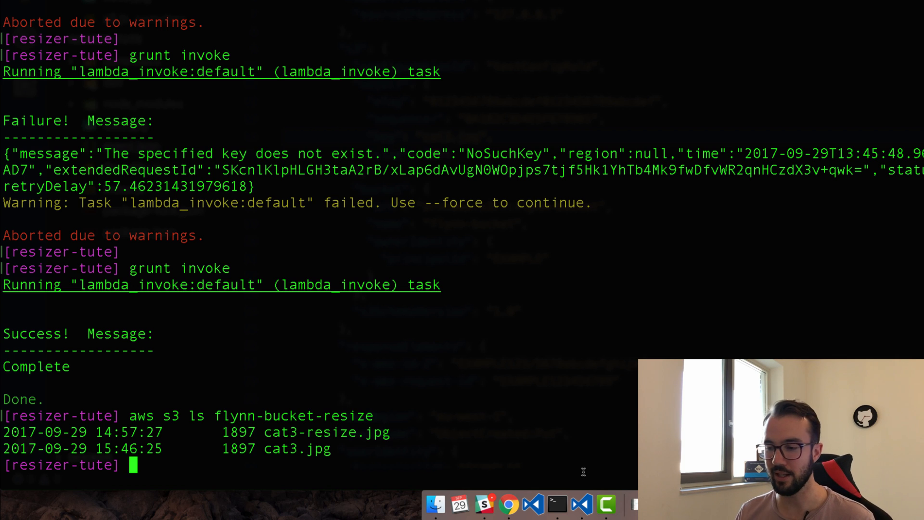
mouse_move(508, 505)
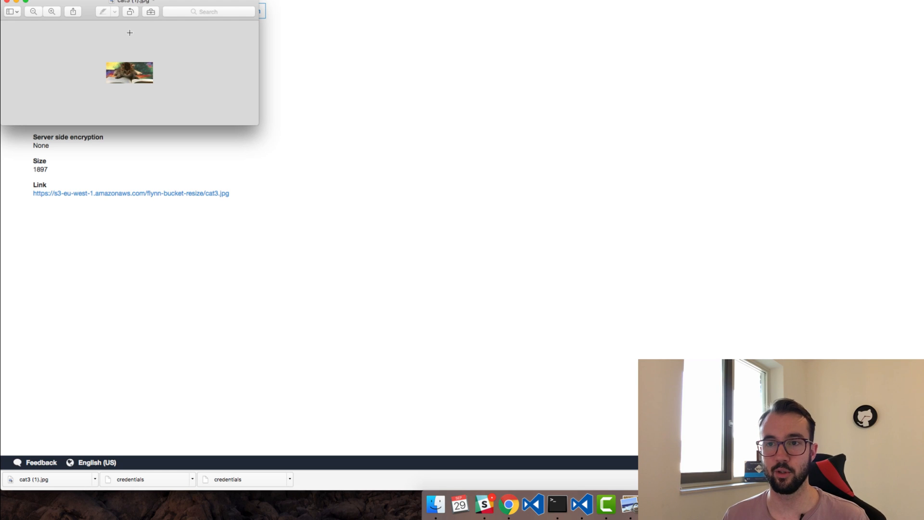
mouse_move(131, 12)
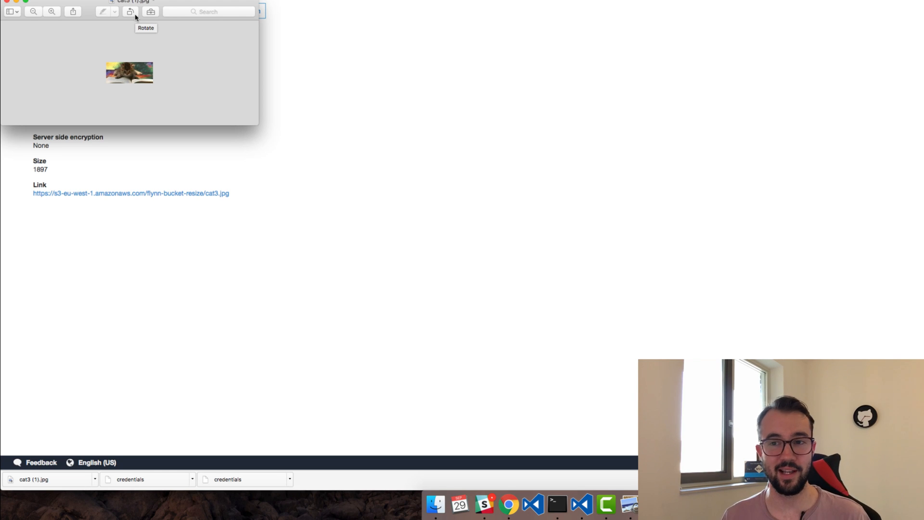
mouse_move(109, 75)
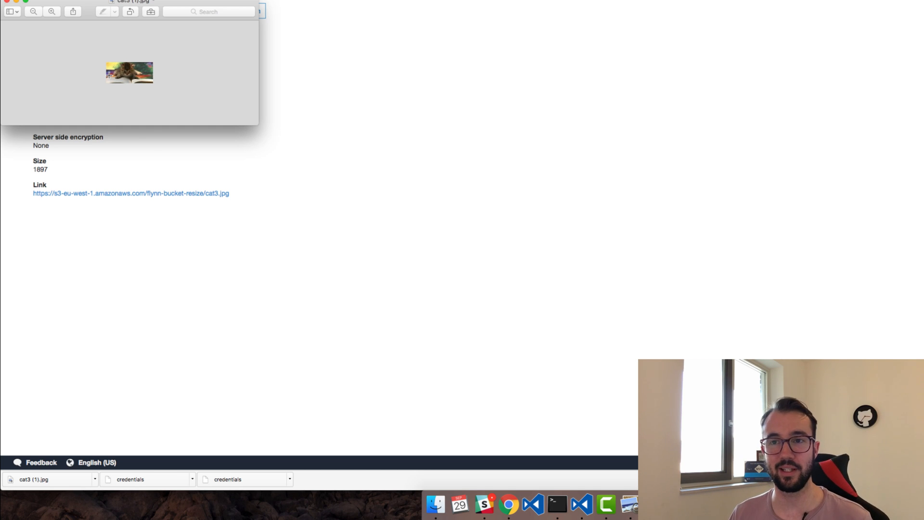
mouse_move(41, 3)
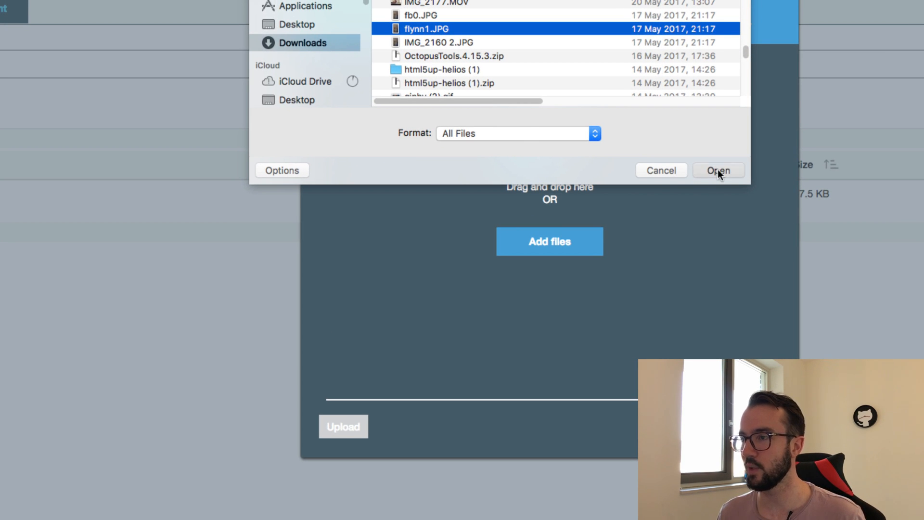
Step: Upload flynn1.JPG to flynn-bucket and select its copy in flynn-bucket-resize
left_click(718, 170)
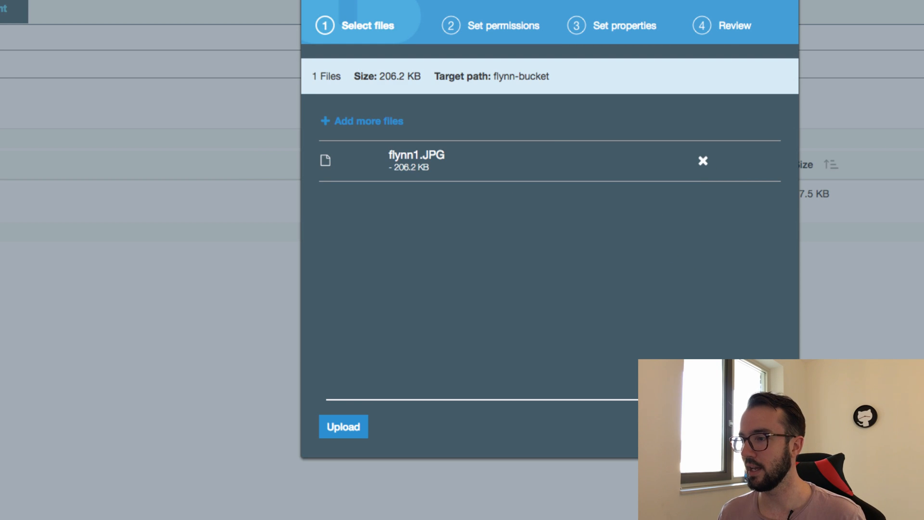
left_click(344, 426)
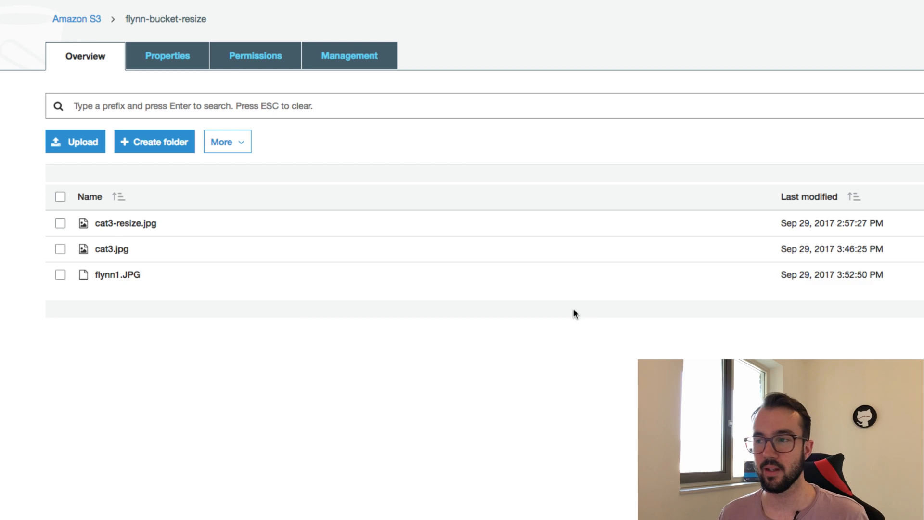
left_click(60, 275)
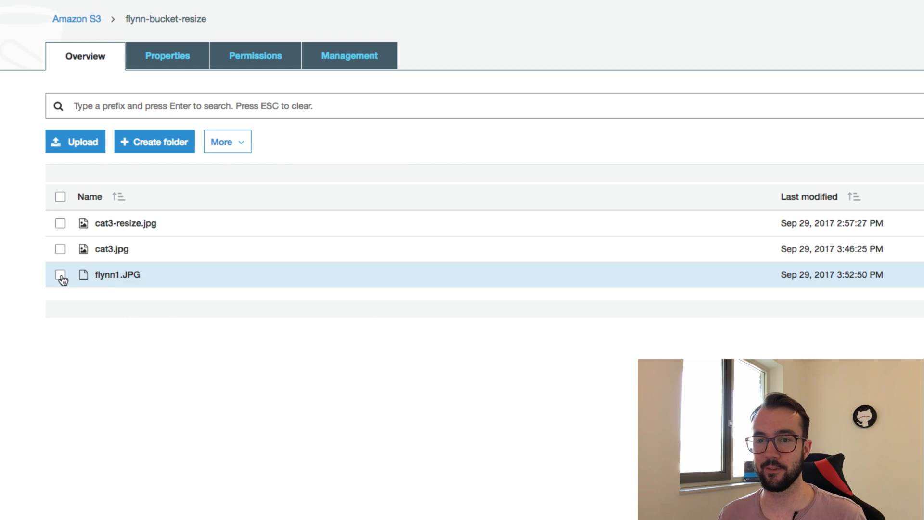